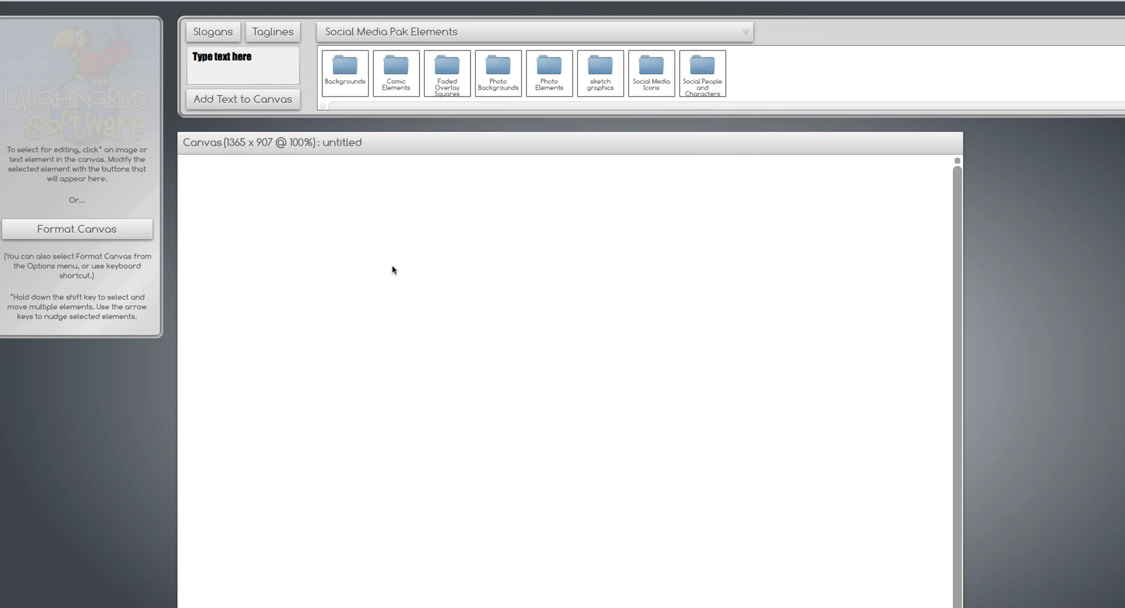
pyautogui.moveTo(538, 76)
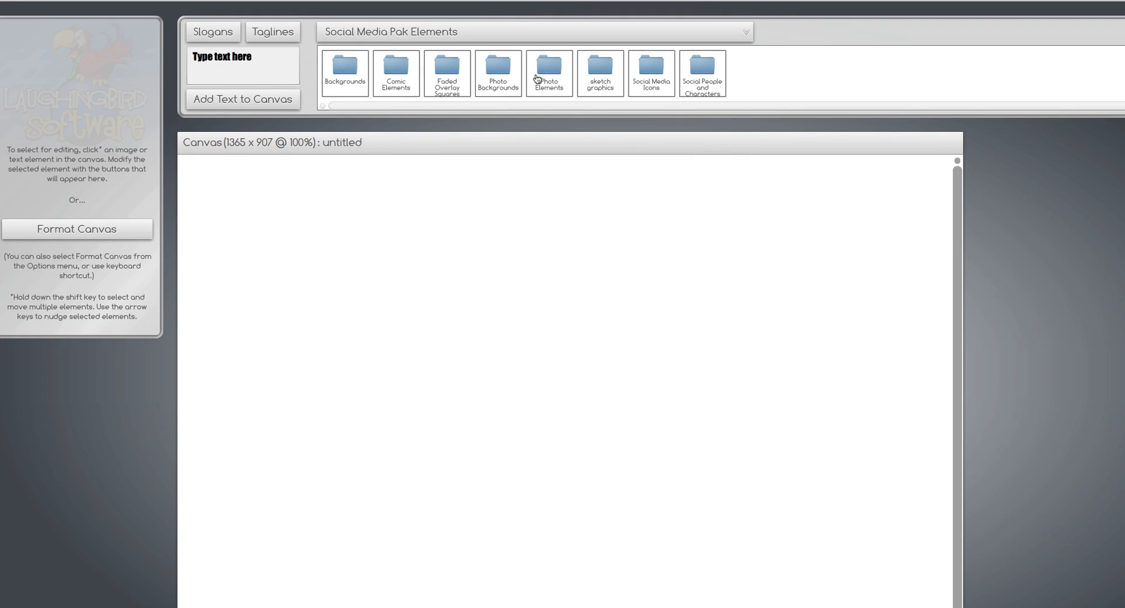
# Step: Add the pinned yellow sticky note from the Photo Elements folder to the blank canvas
pyautogui.click(549, 72)
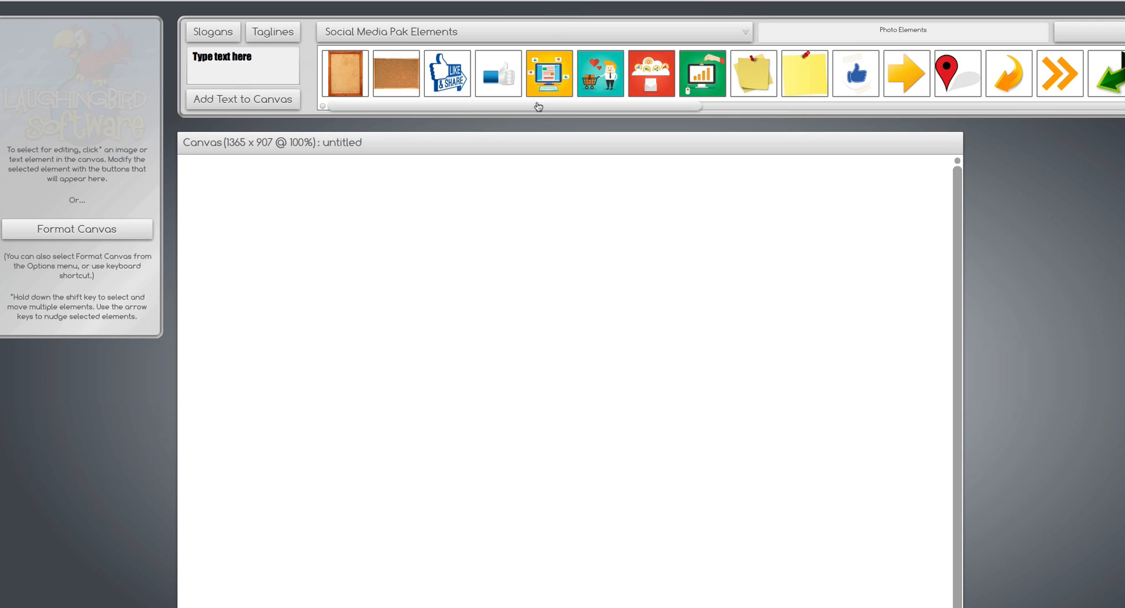
pyautogui.hscroll(3)
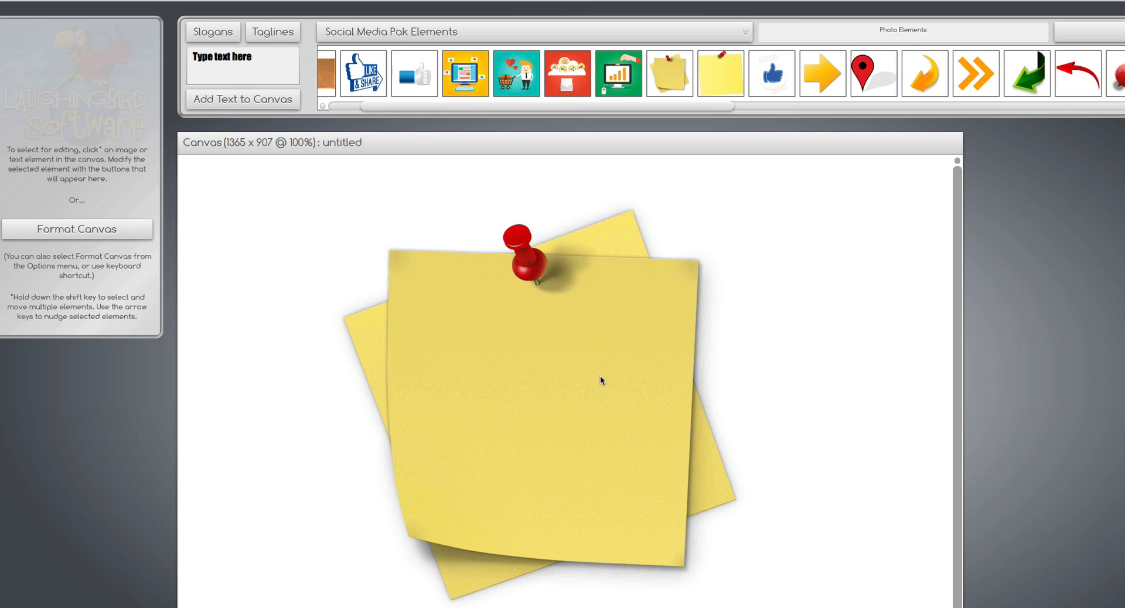
# Step: Duplicate the pinned sticky note with Edit > Duplicate Selected Element
pyautogui.click(601, 380)
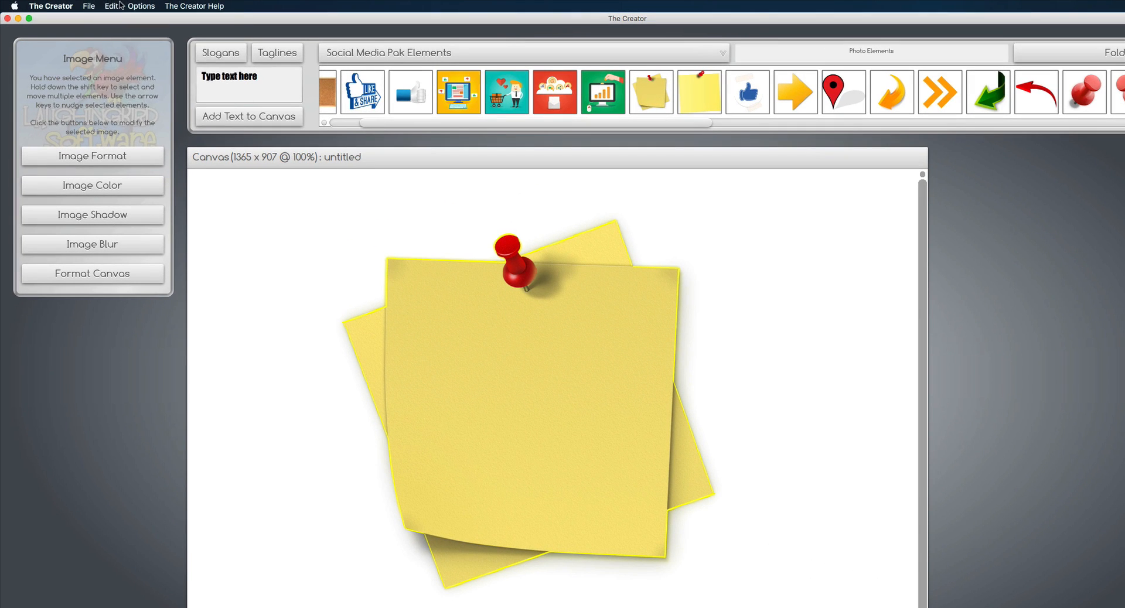
pyautogui.click(116, 7)
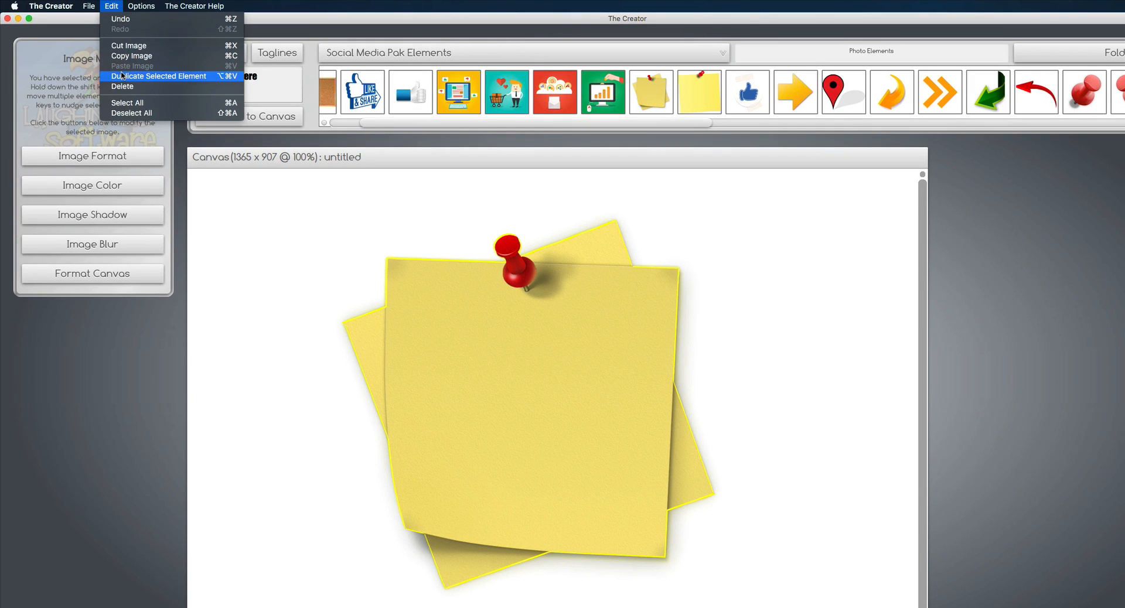
pyautogui.click(159, 77)
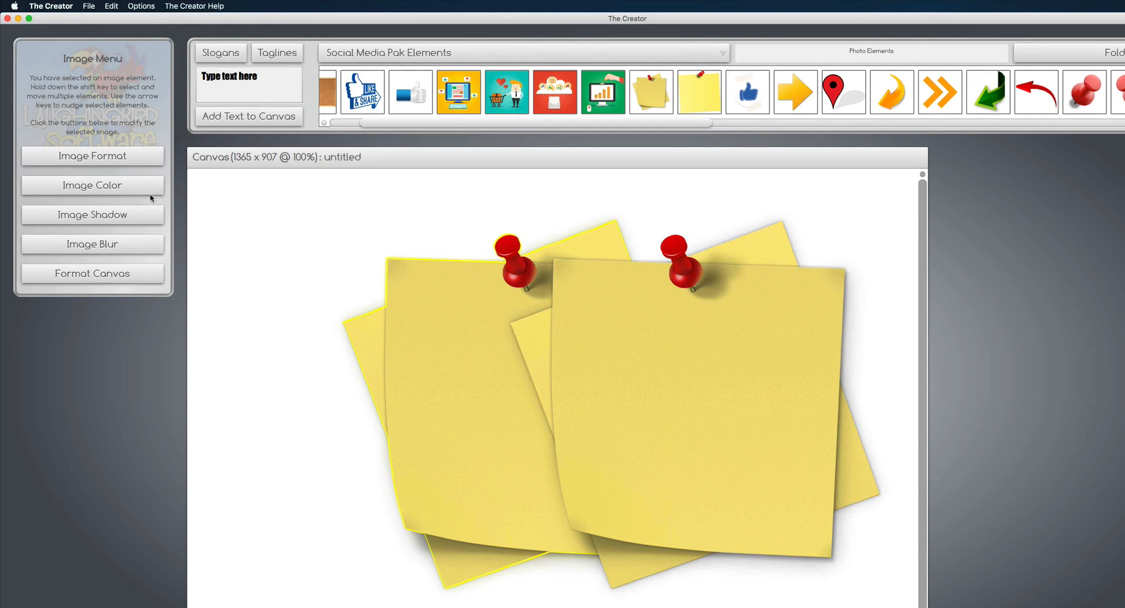
# Step: Colorize the original sticky note solid black at opacity 1, then select the front copy
pyautogui.click(92, 185)
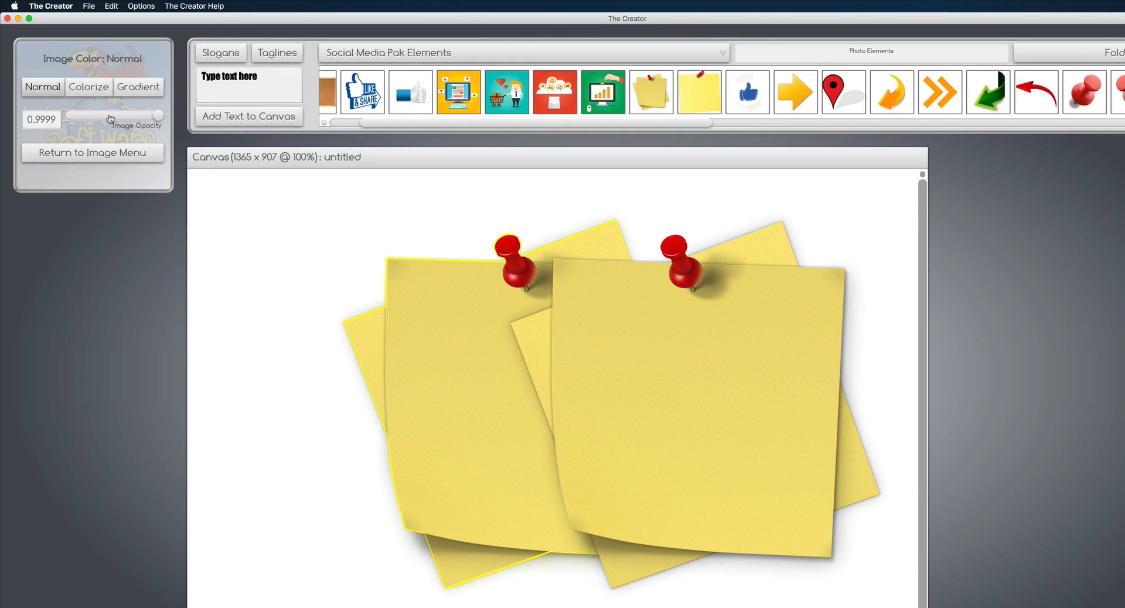
pyautogui.click(88, 87)
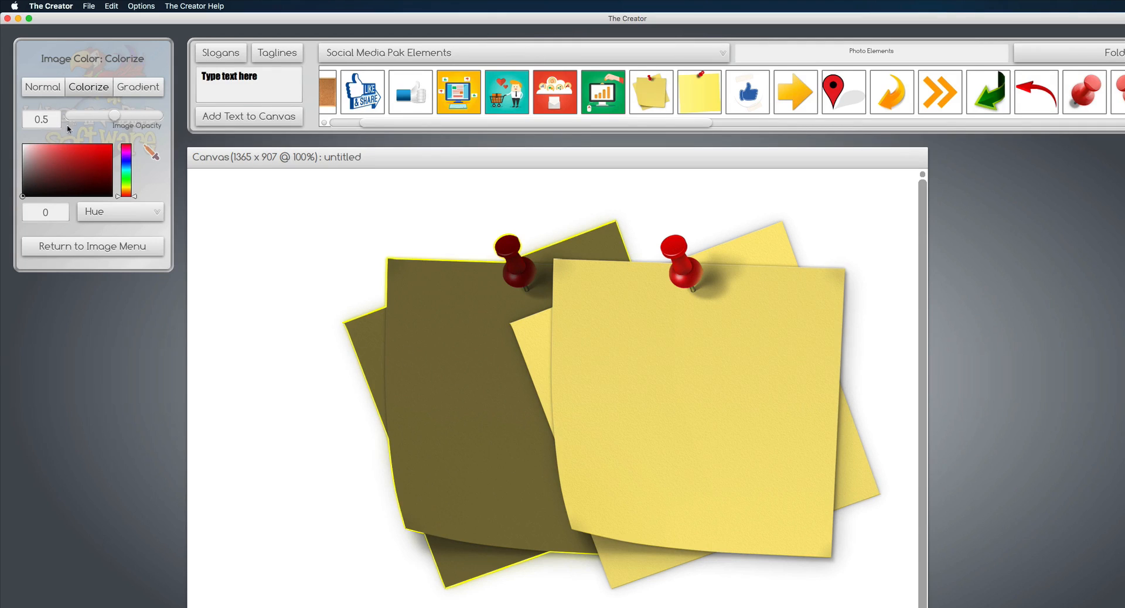
pyautogui.moveTo(111, 115); pyautogui.dragTo(162, 116)
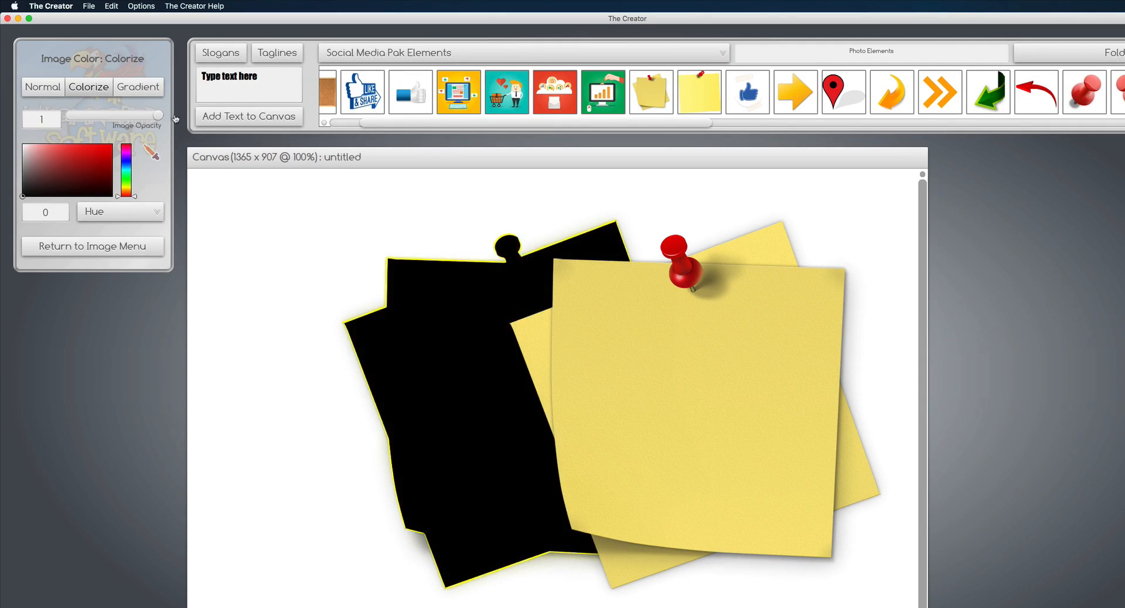
pyautogui.moveTo(704, 345)
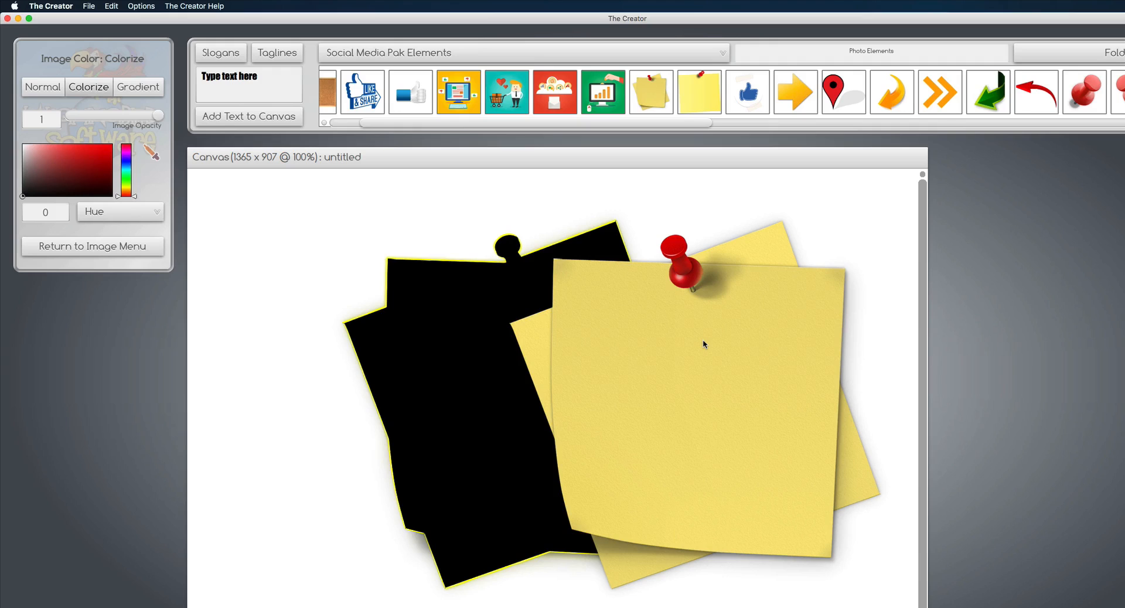
pyautogui.click(43, 86)
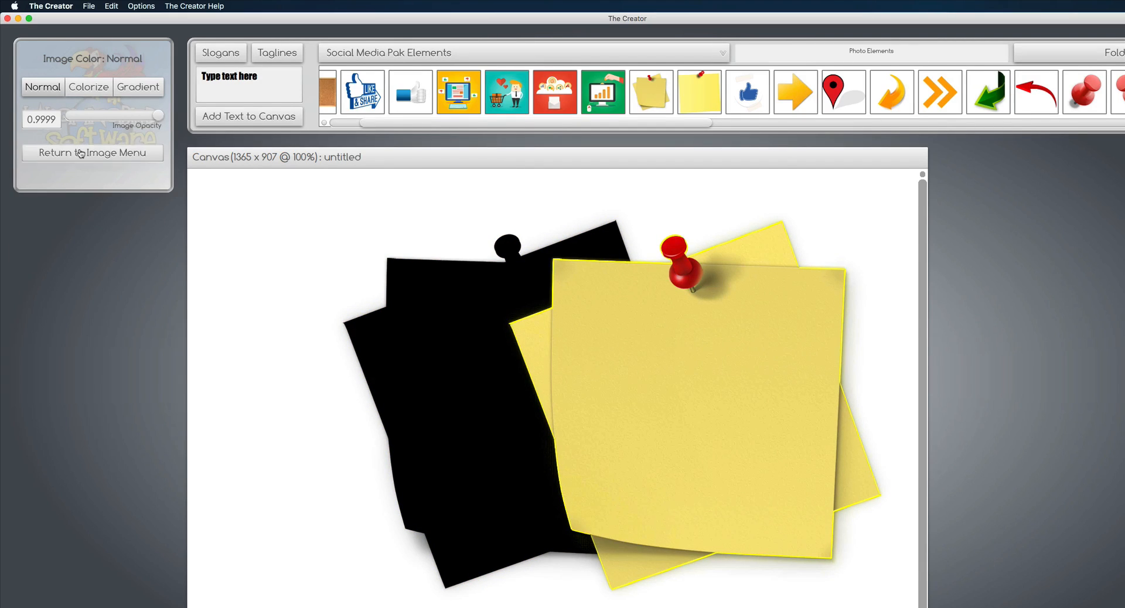
# Step: Scale the front sticky note down to 0.96 to sit over the black silhouette
pyautogui.click(92, 153)
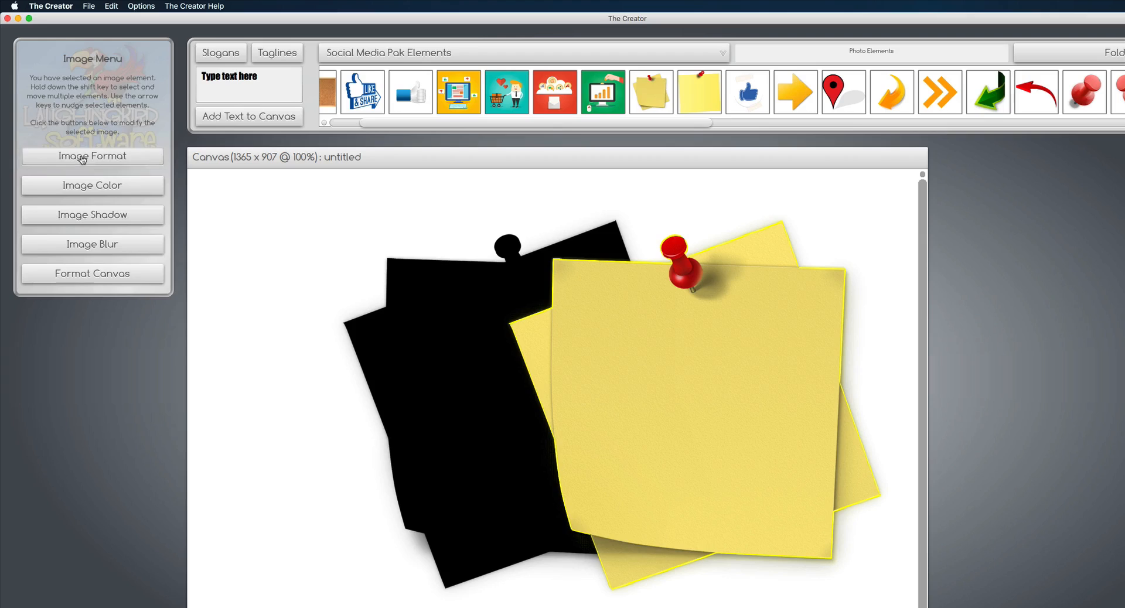
pyautogui.click(92, 156)
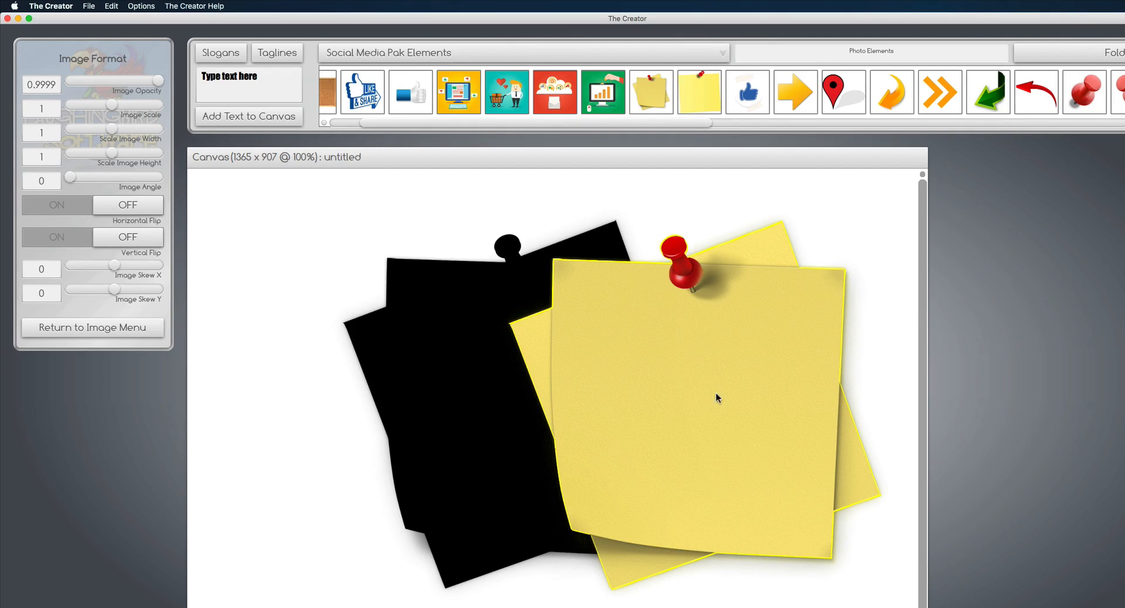
pyautogui.moveTo(704, 412)
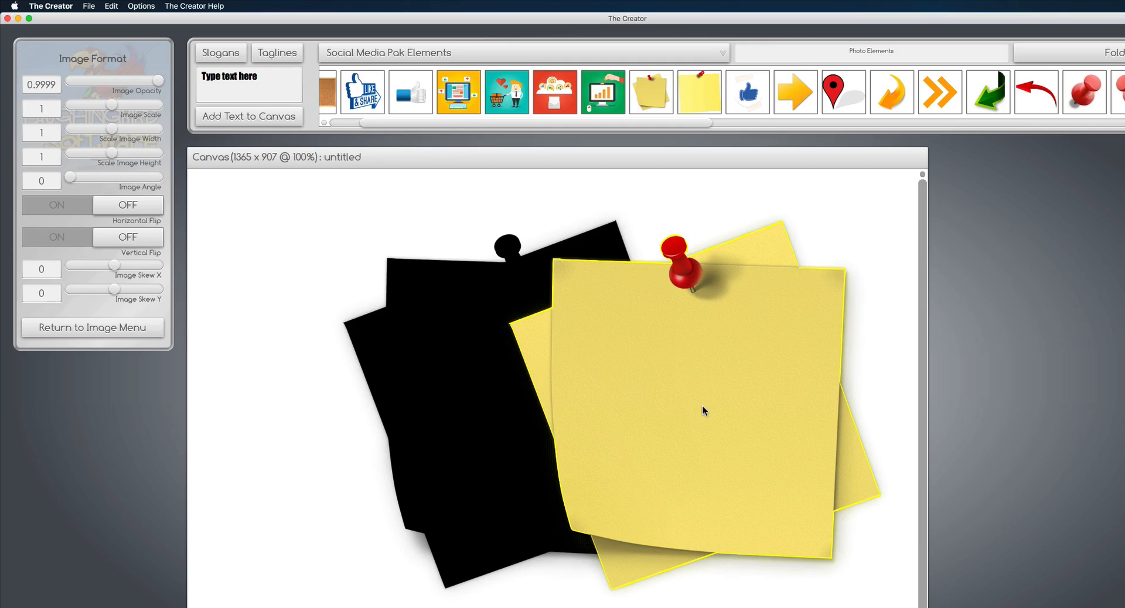
pyautogui.moveTo(107, 119); pyautogui.dragTo(102, 119)
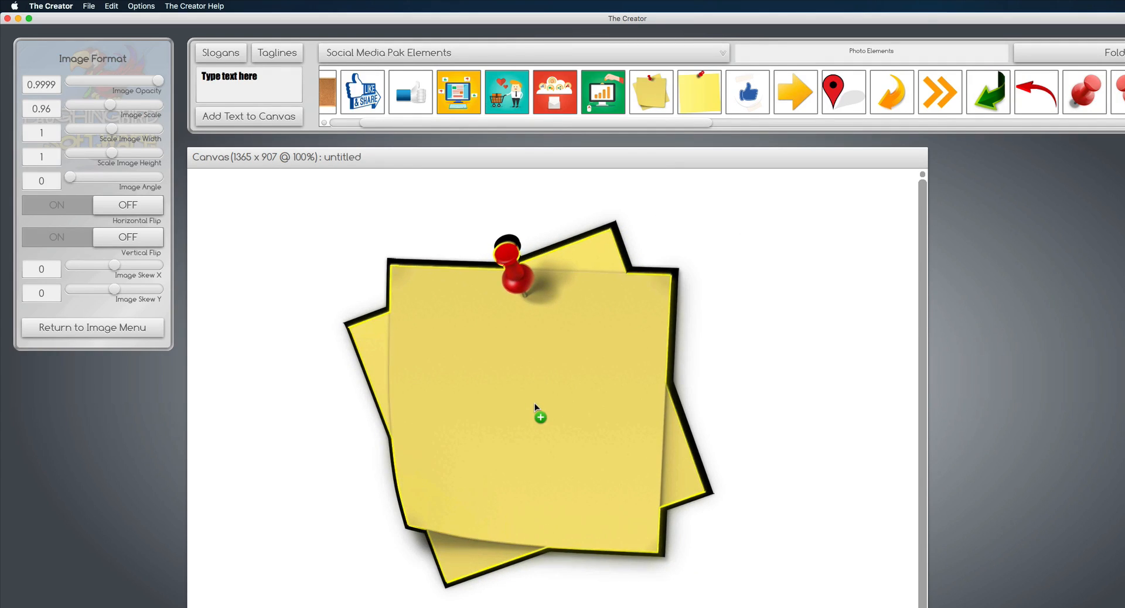
pyautogui.click(92, 328)
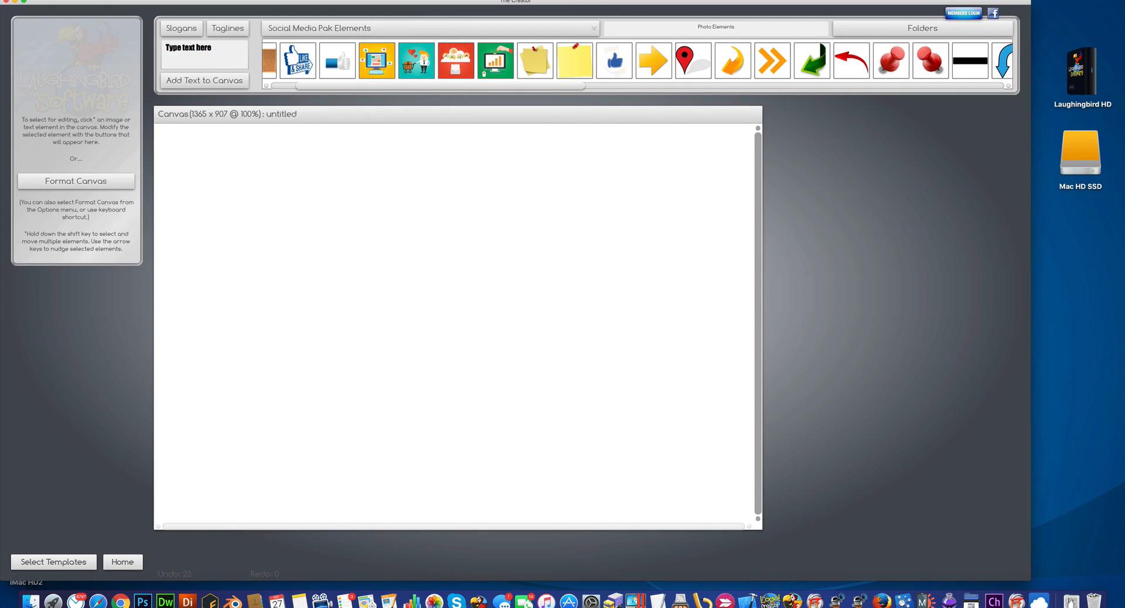
# Step: Switch the element library to Spheres.db and browse to the silver-ringed buttons
pyautogui.click(427, 27)
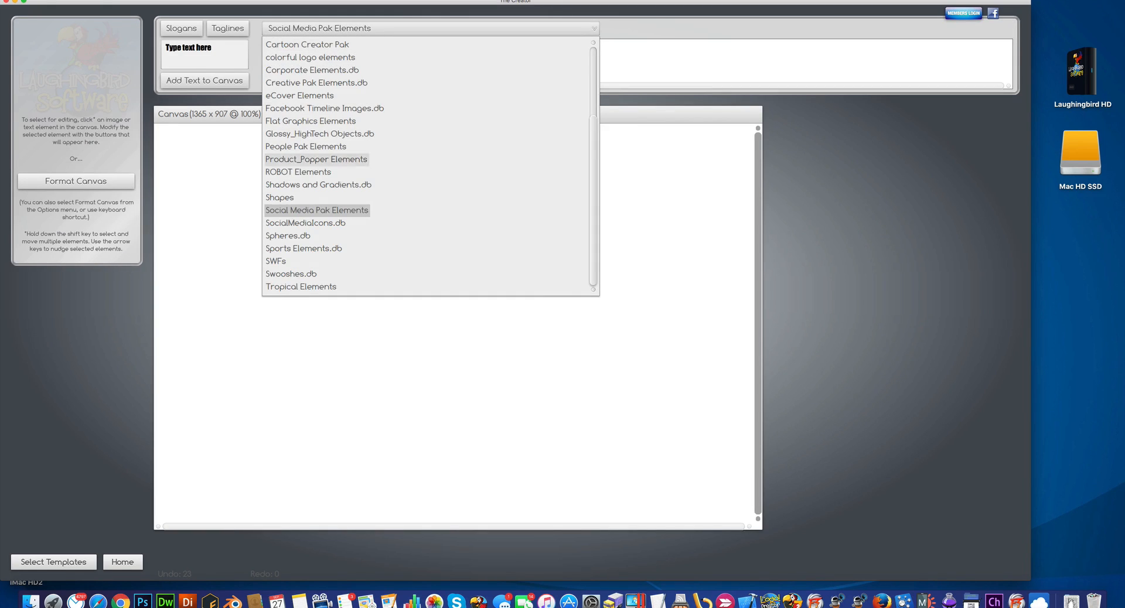
pyautogui.click(288, 235)
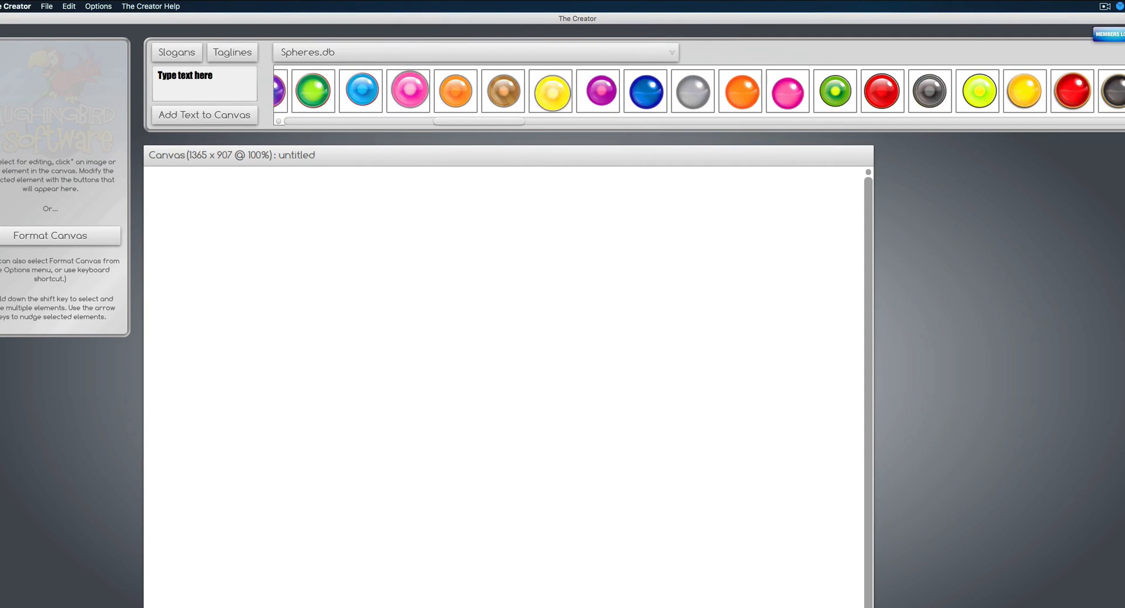
pyautogui.hscroll(3)
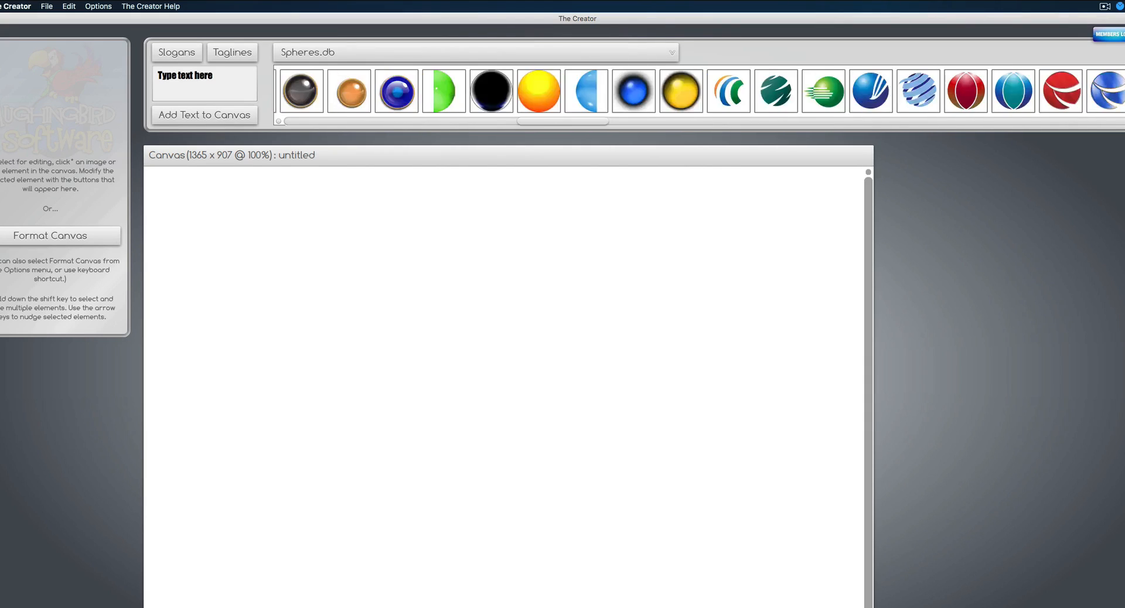
pyautogui.hscroll(3)
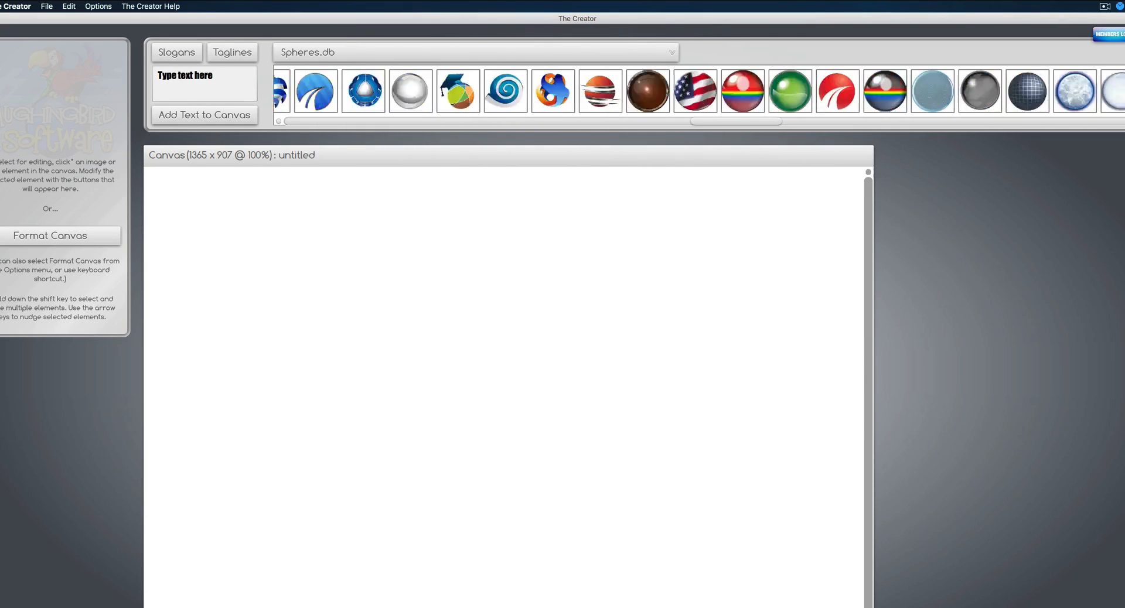
pyautogui.hscroll(3)
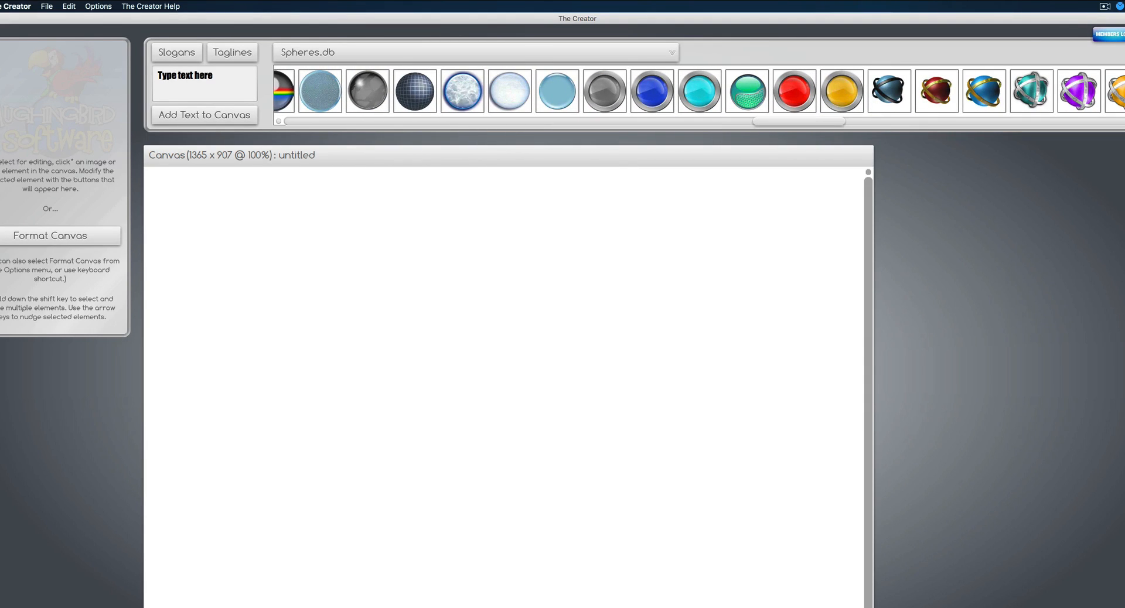
# Step: Add the yellow ringed sphere button and enlarge it with Image Scale
pyautogui.click(846, 89)
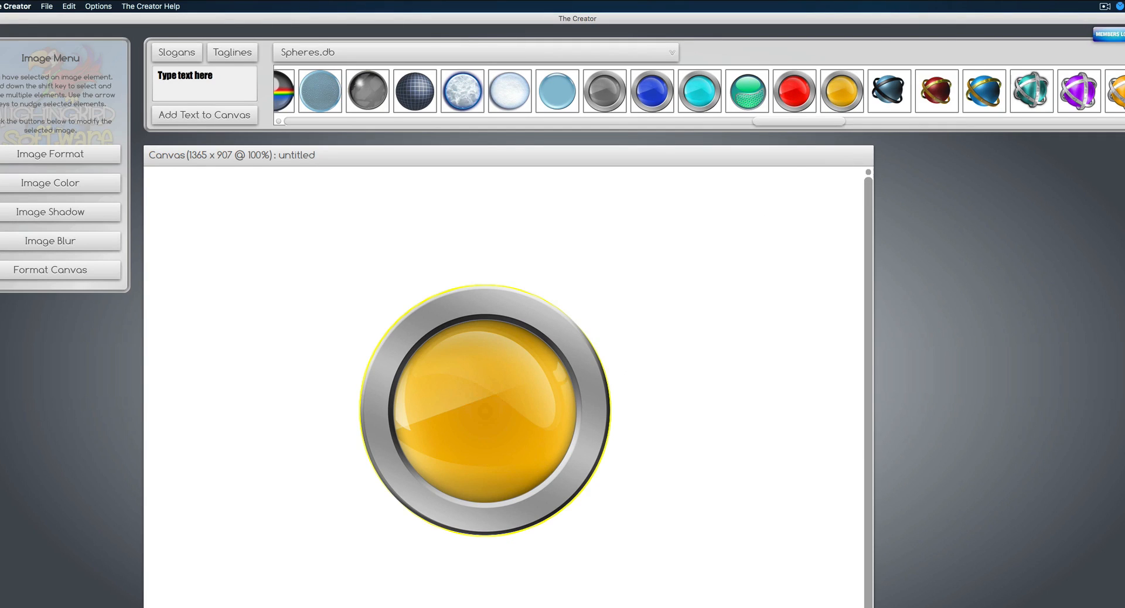
pyautogui.click(58, 154)
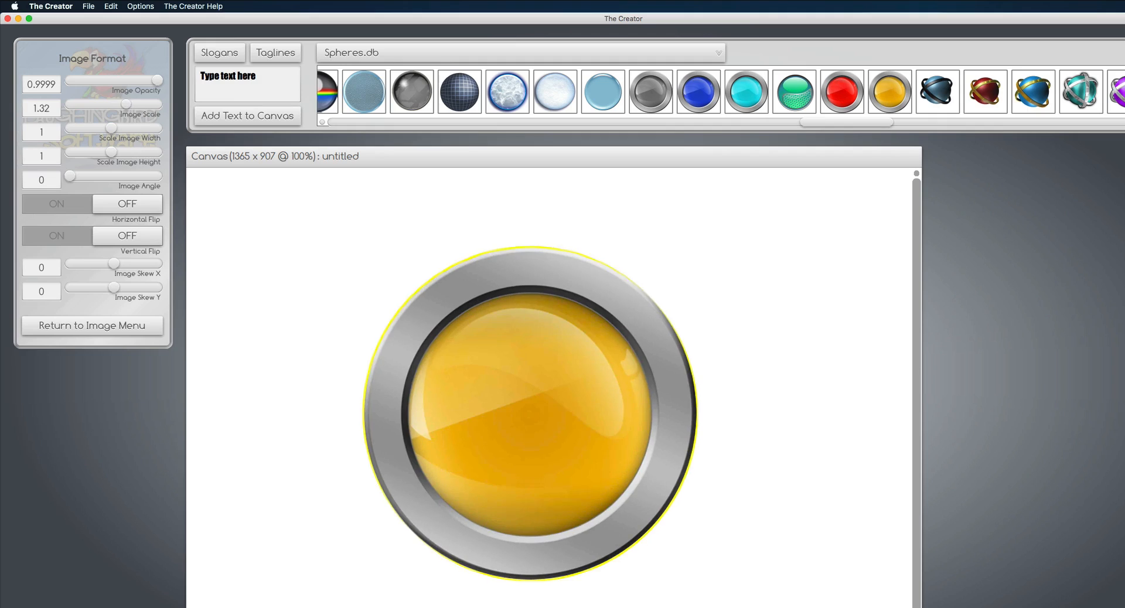
pyautogui.moveTo(100, 105); pyautogui.dragTo(125, 105)
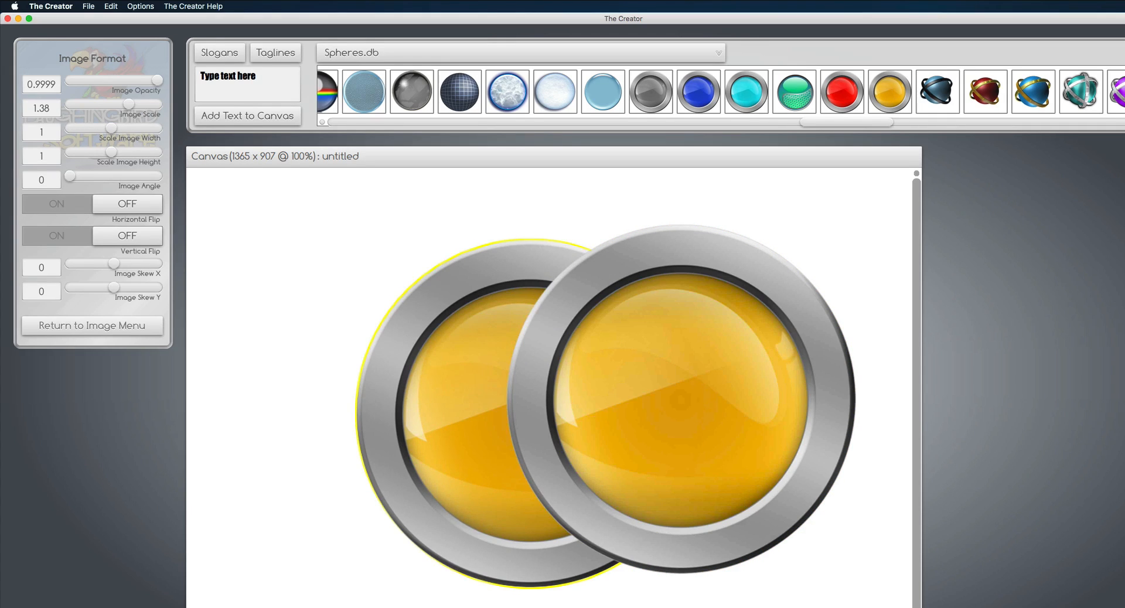
# Step: Colorize the back sphere copy solid black with opacity at 1
pyautogui.click(92, 325)
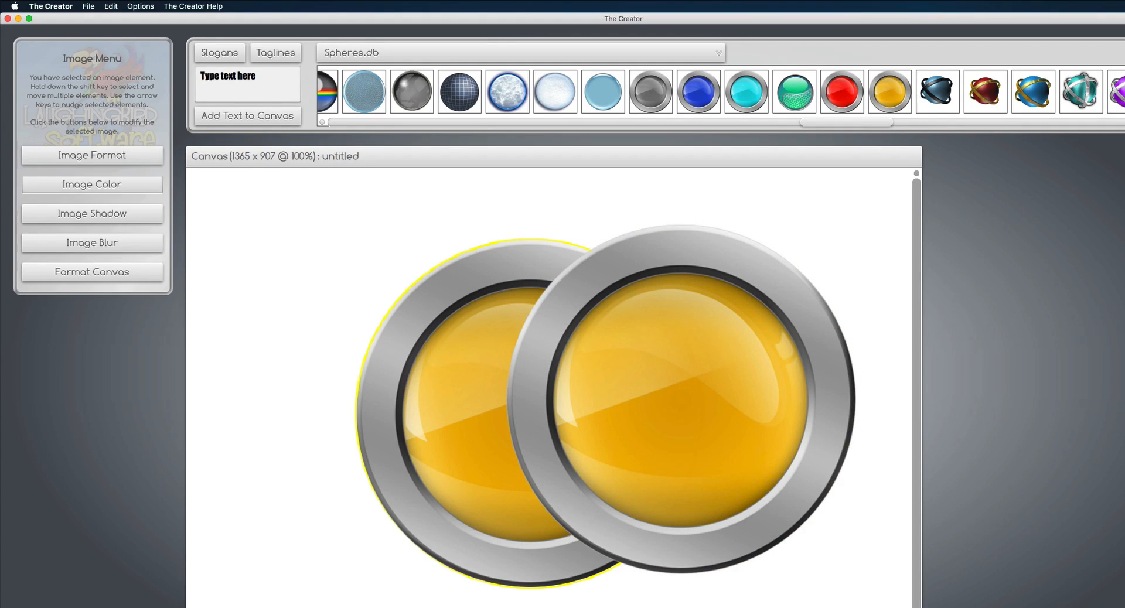
pyautogui.click(92, 184)
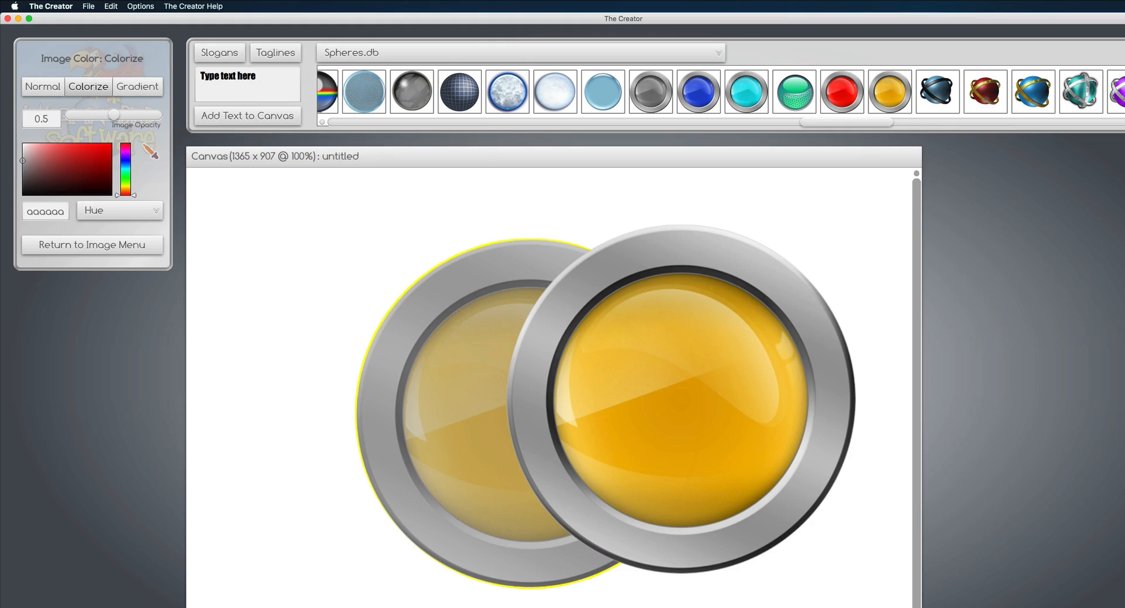
pyautogui.moveTo(87, 114); pyautogui.dragTo(163, 115)
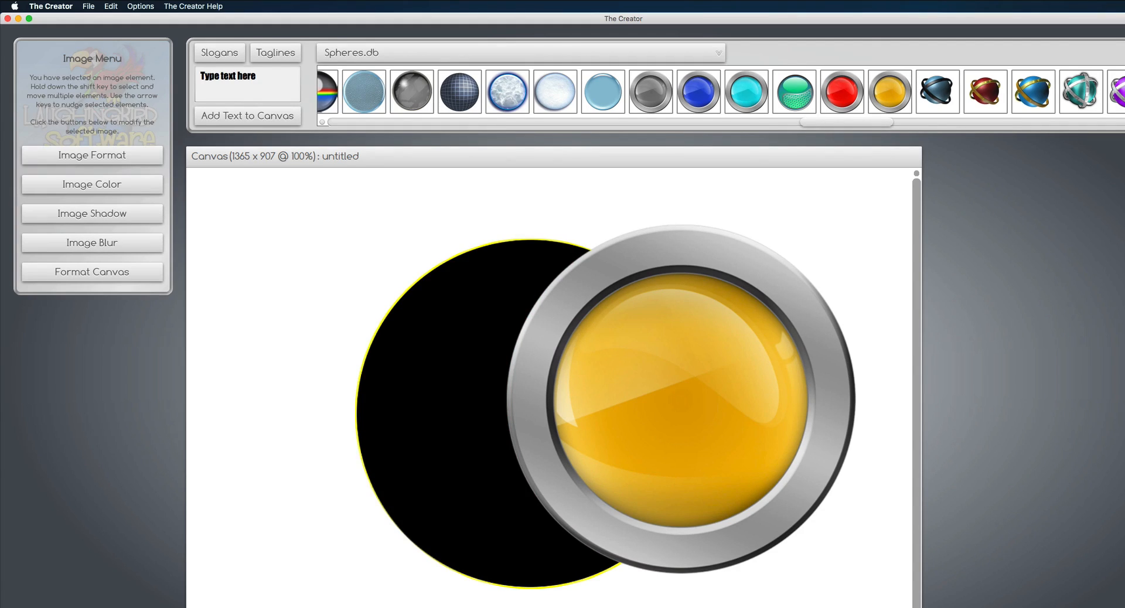
# Step: Scale the yellow button to 1.37 and center it over the black circle
pyautogui.click(92, 155)
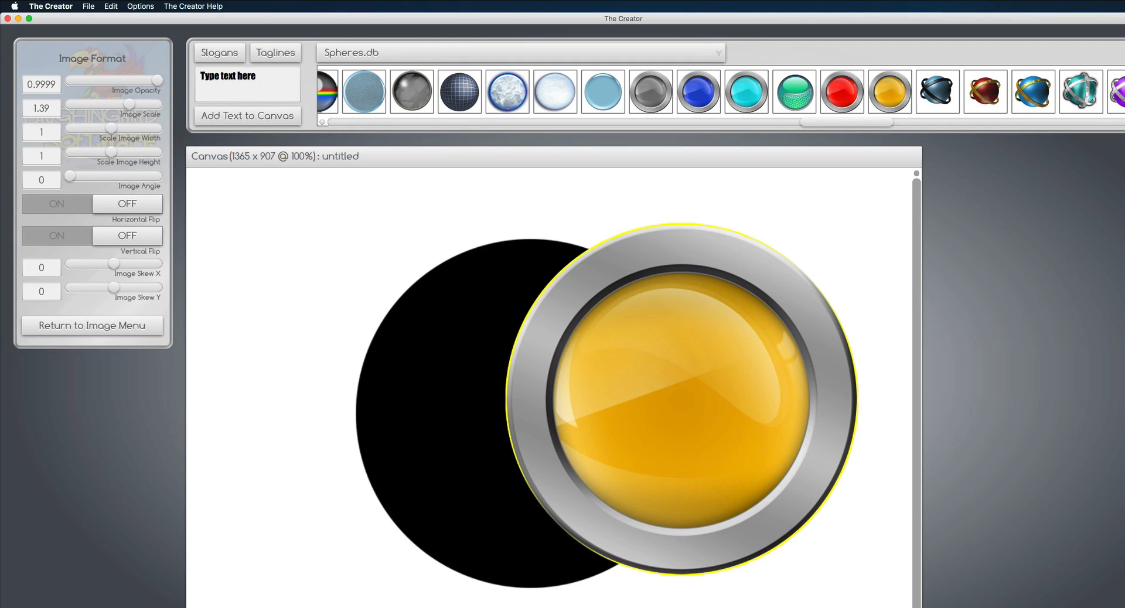
pyautogui.moveTo(115, 122); pyautogui.dragTo(111, 122)
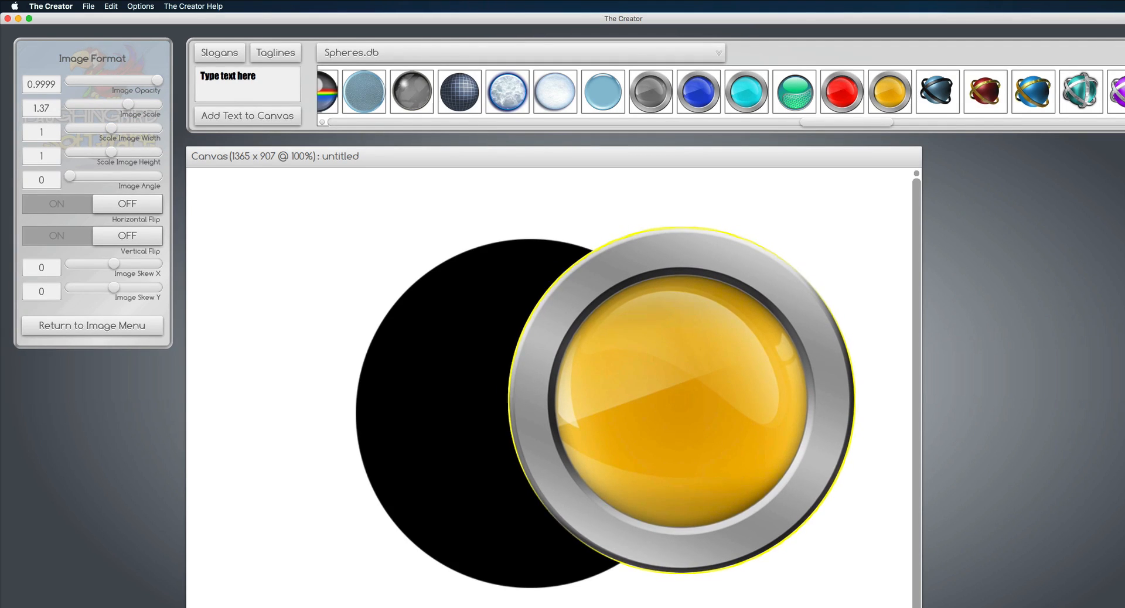
pyautogui.moveTo(129, 103); pyautogui.dragTo(125, 104)
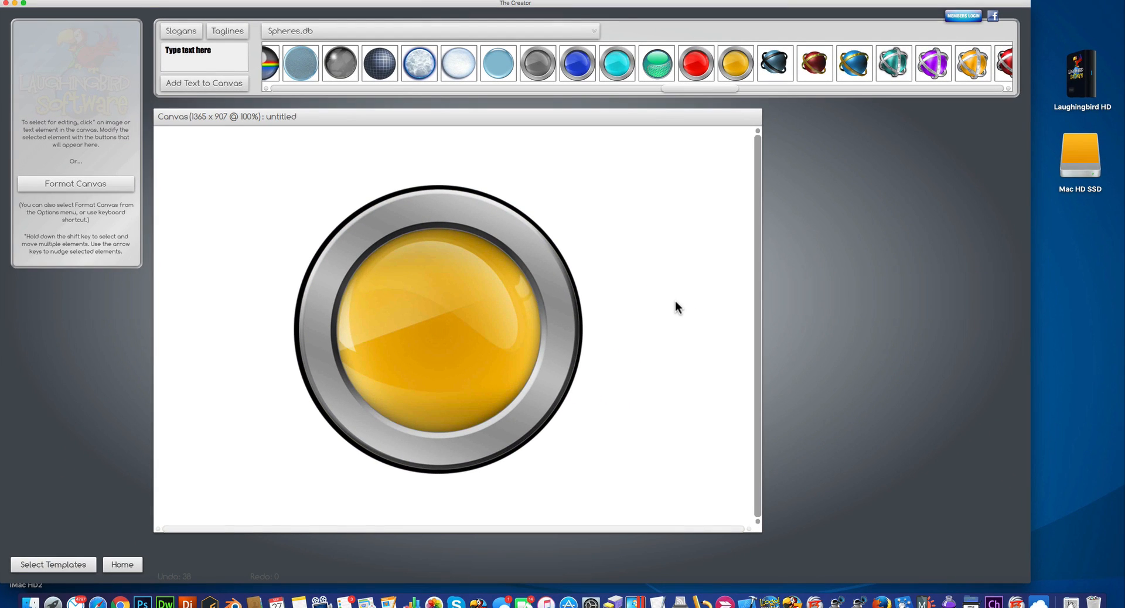
pyautogui.moveTo(223, 93)
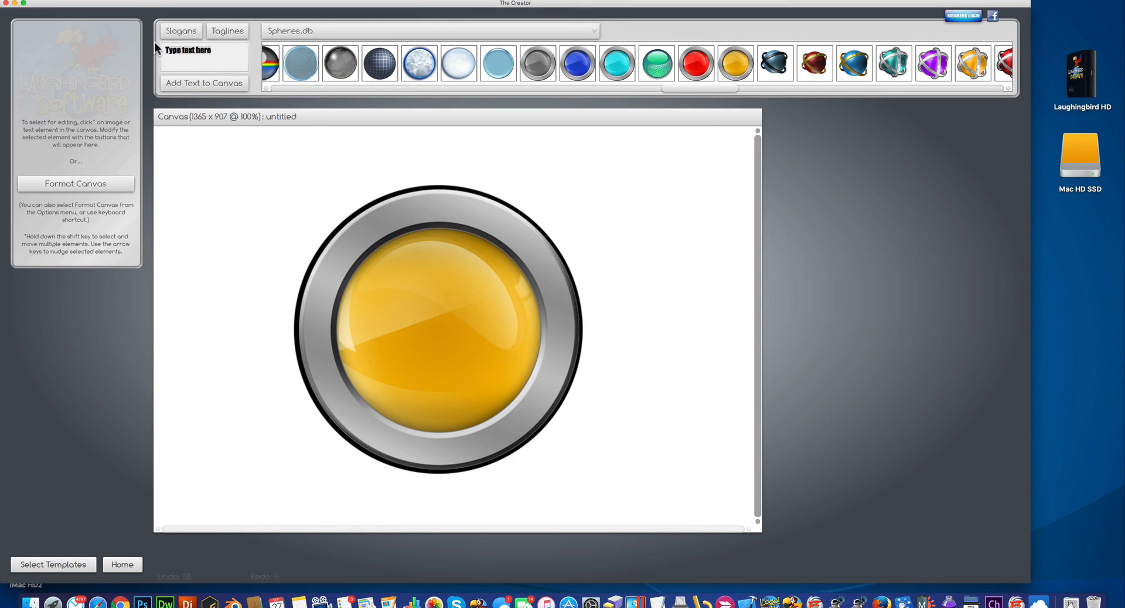
# Step: Add 'This is my WATERMARK' as text across the outlined yellow sphere
pyautogui.write('This is my')
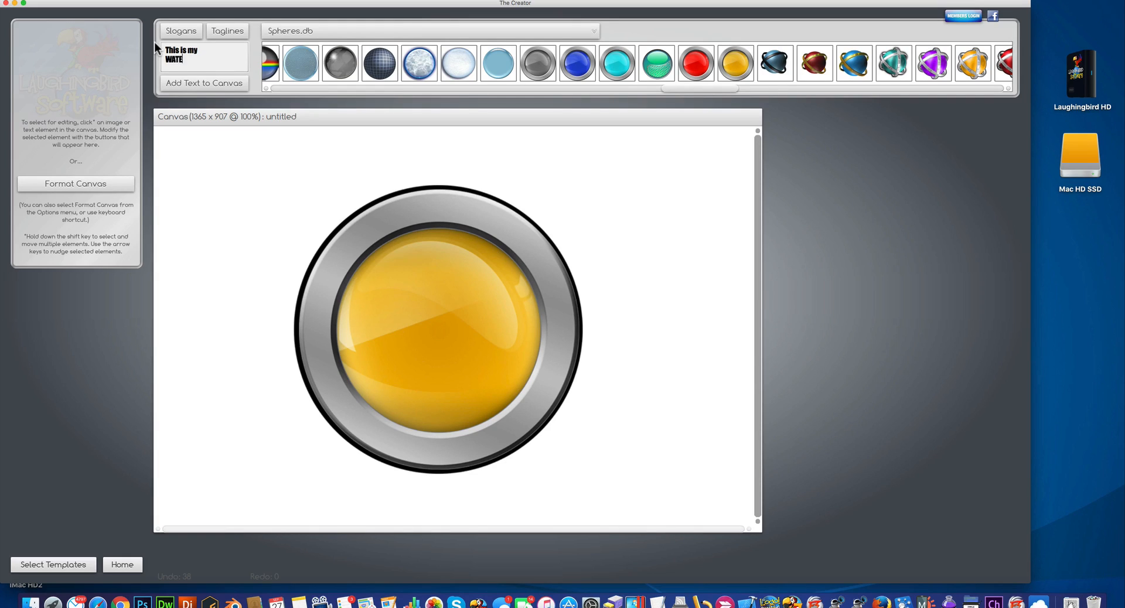
pyautogui.write('RMA')
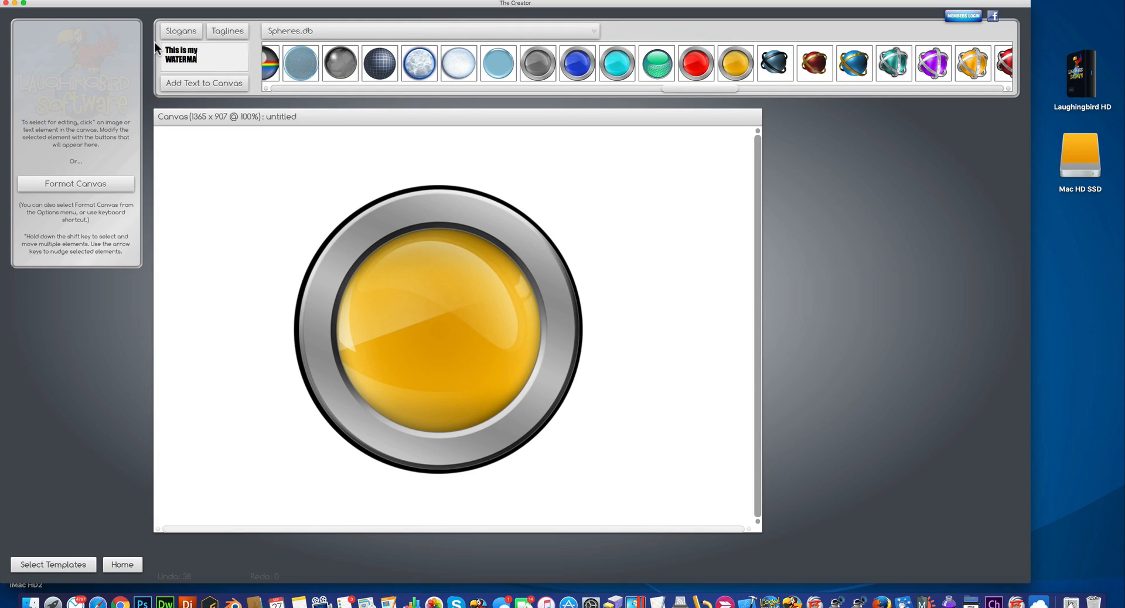
pyautogui.click(204, 57)
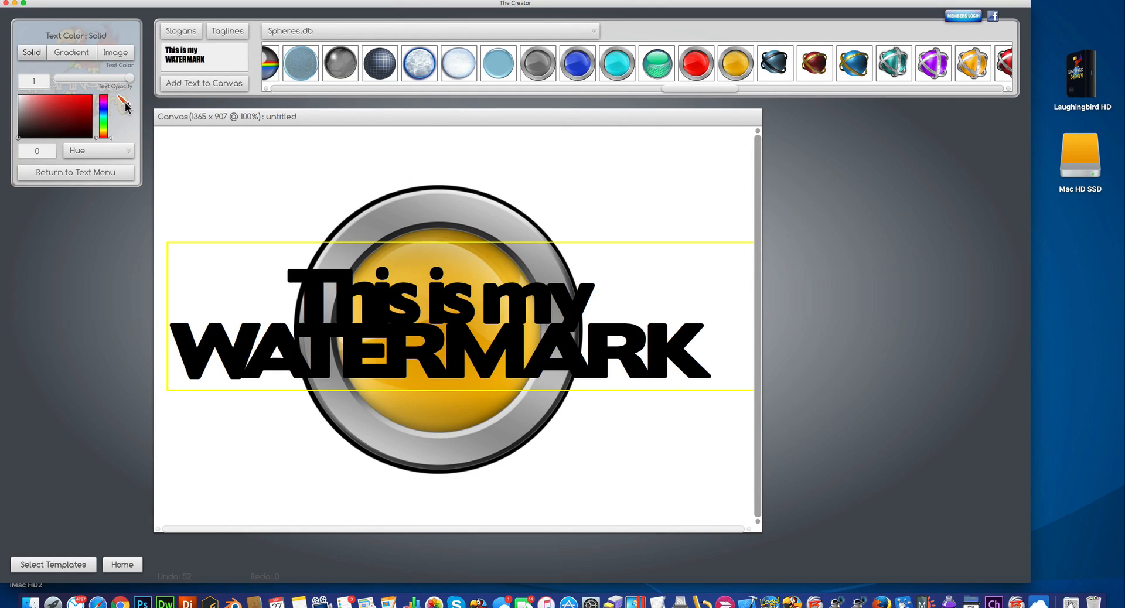
pyautogui.moveTo(402, 228)
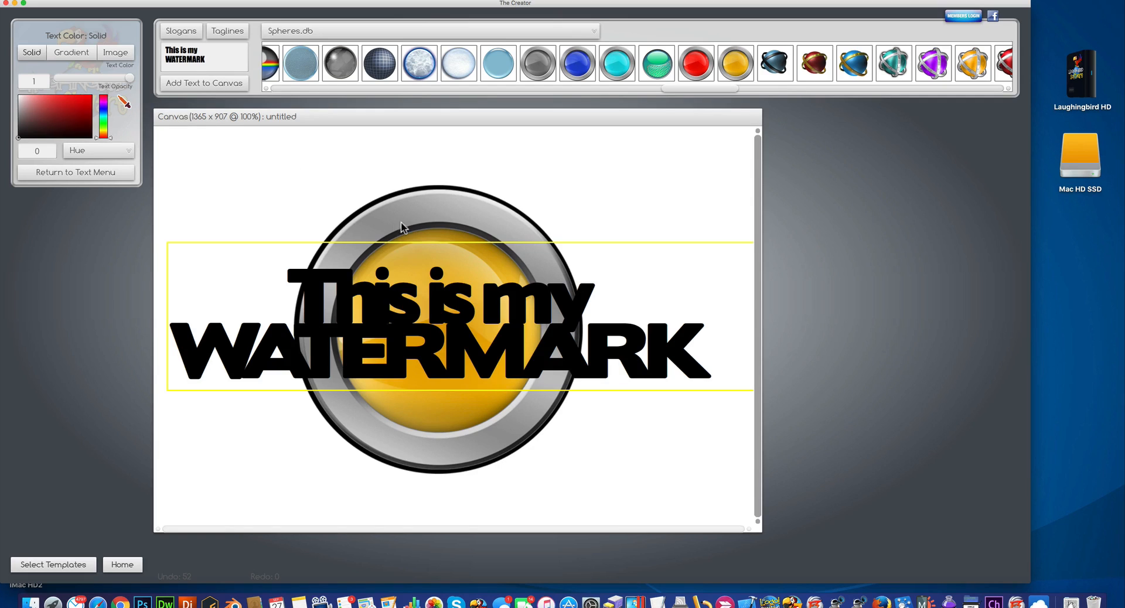
# Step: Set the text fill with the eyedropper and turn on a black outline at strength ~73
pyautogui.click(81, 109)
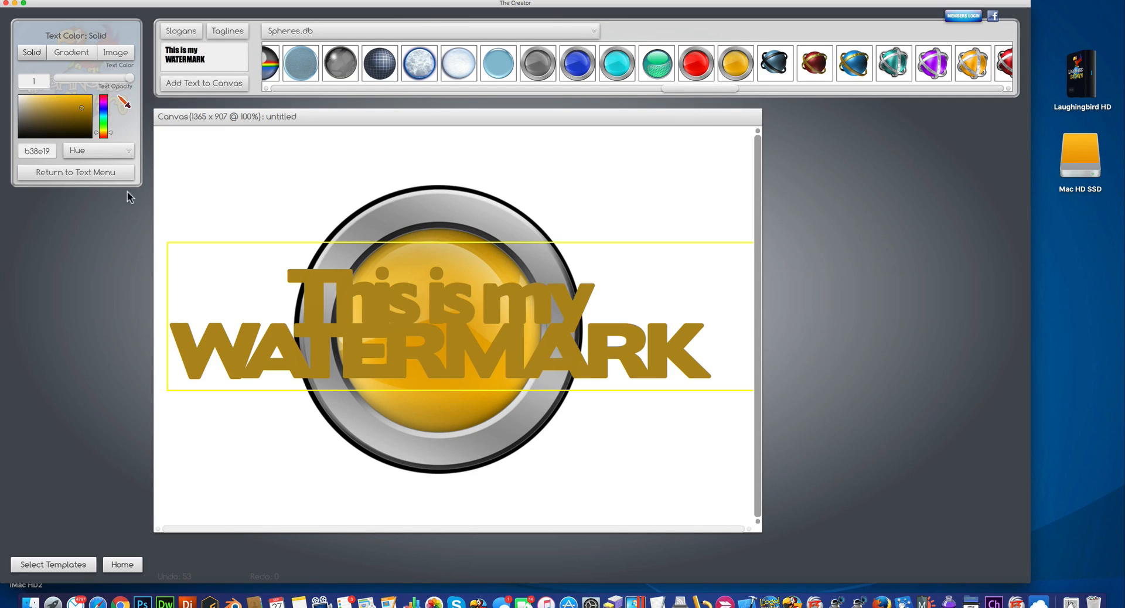
pyautogui.click(75, 172)
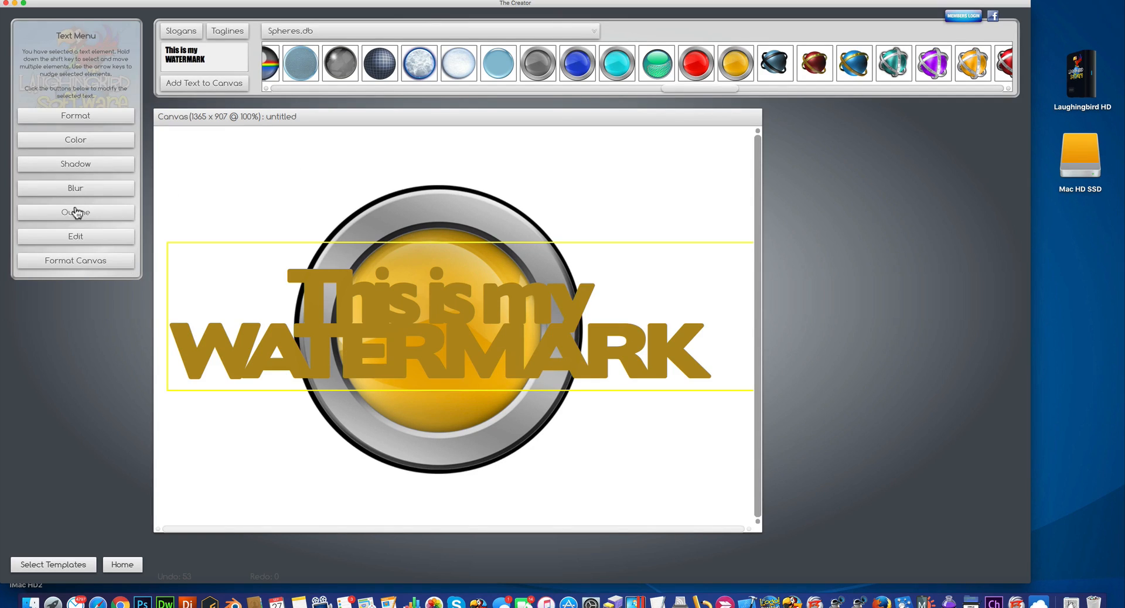
pyautogui.click(75, 212)
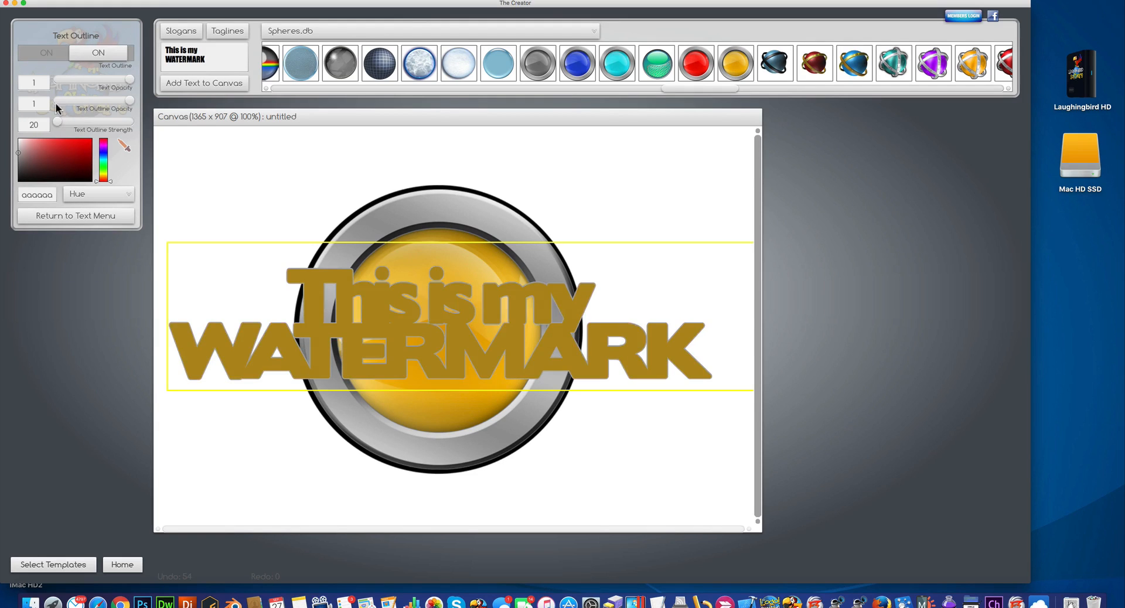
pyautogui.click(100, 52)
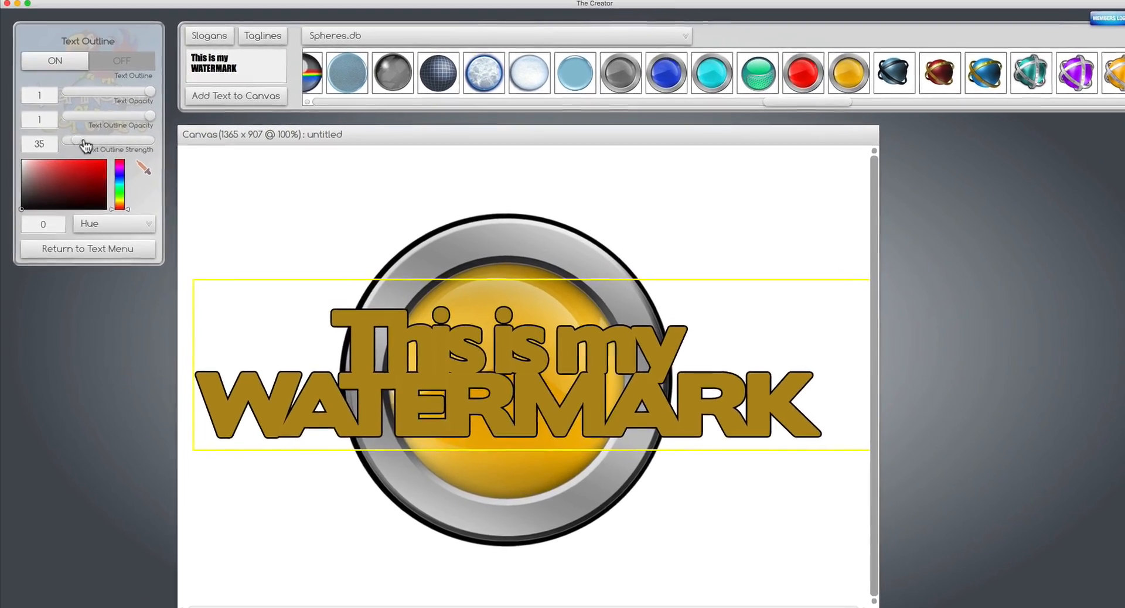
pyautogui.moveTo(84, 143); pyautogui.dragTo(108, 147)
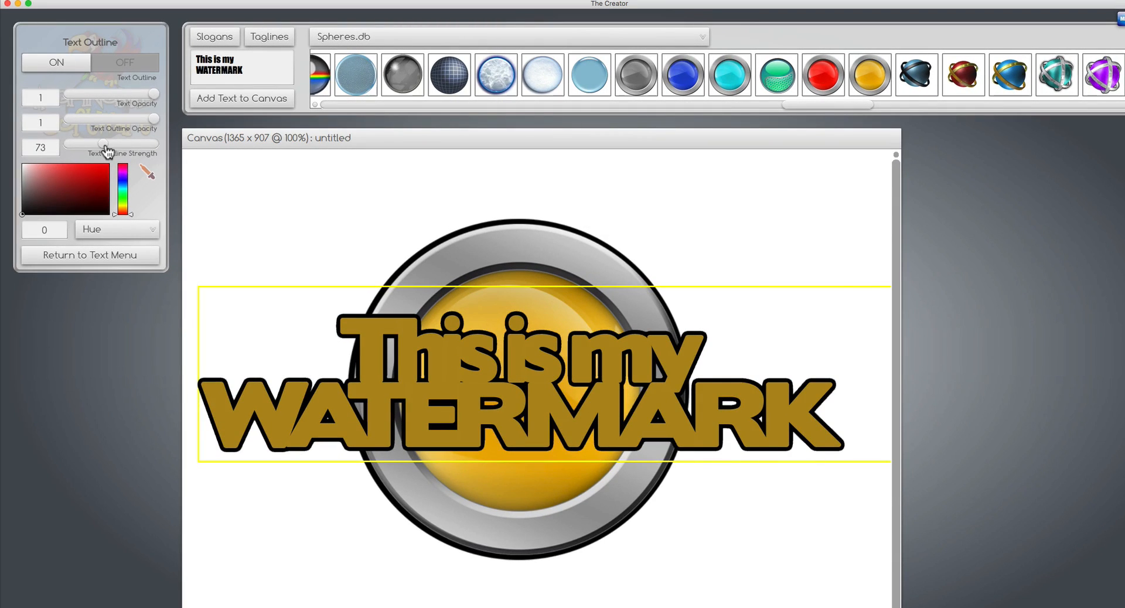
pyautogui.click(90, 254)
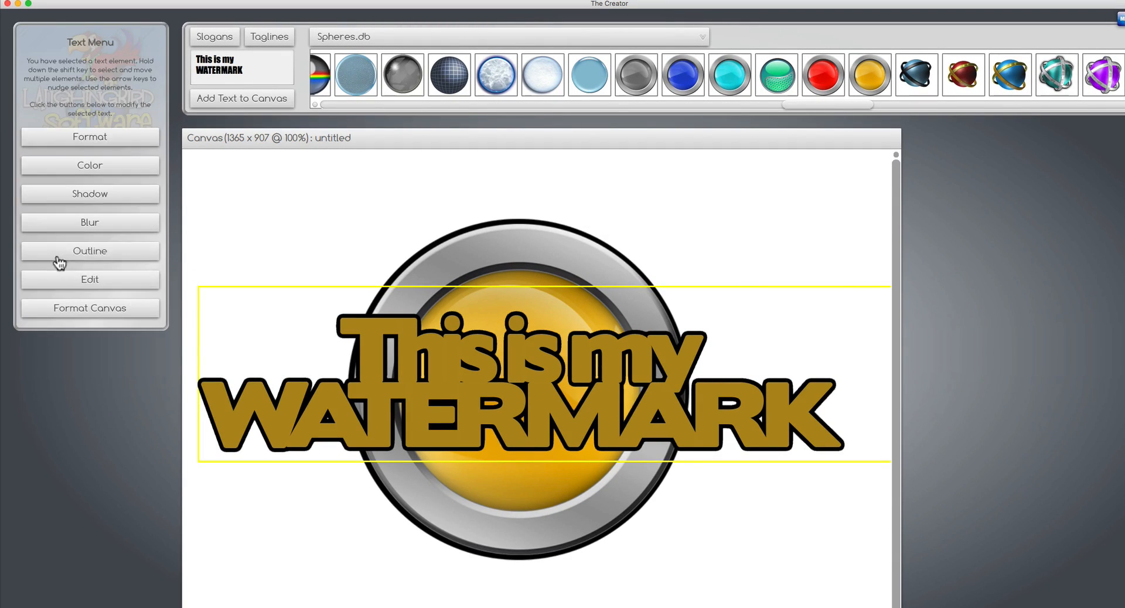
pyautogui.click(90, 166)
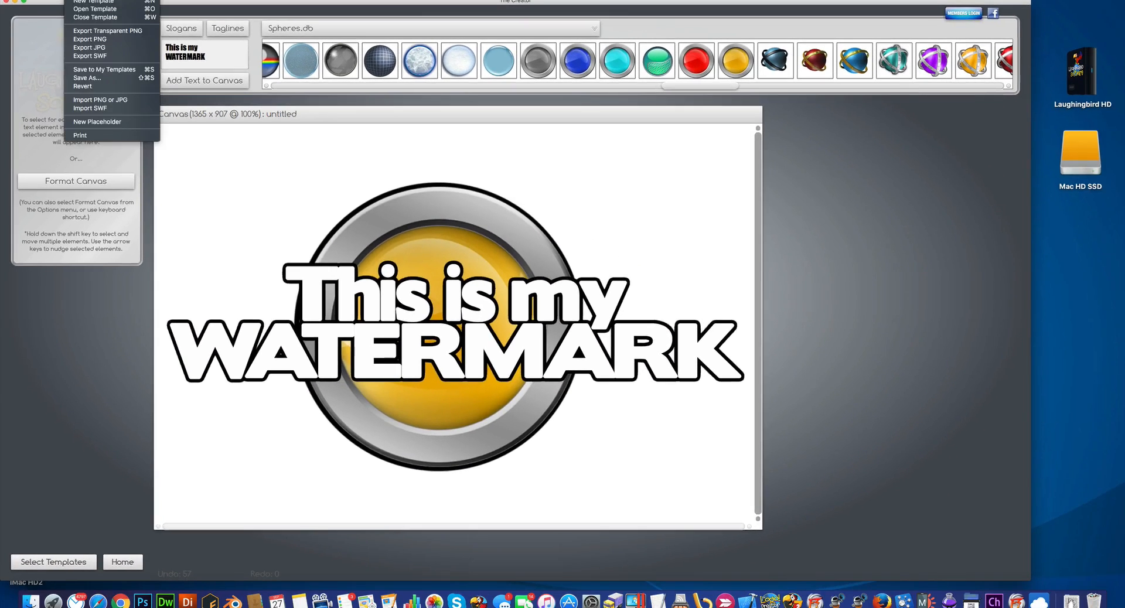
pyautogui.moveTo(83, 33)
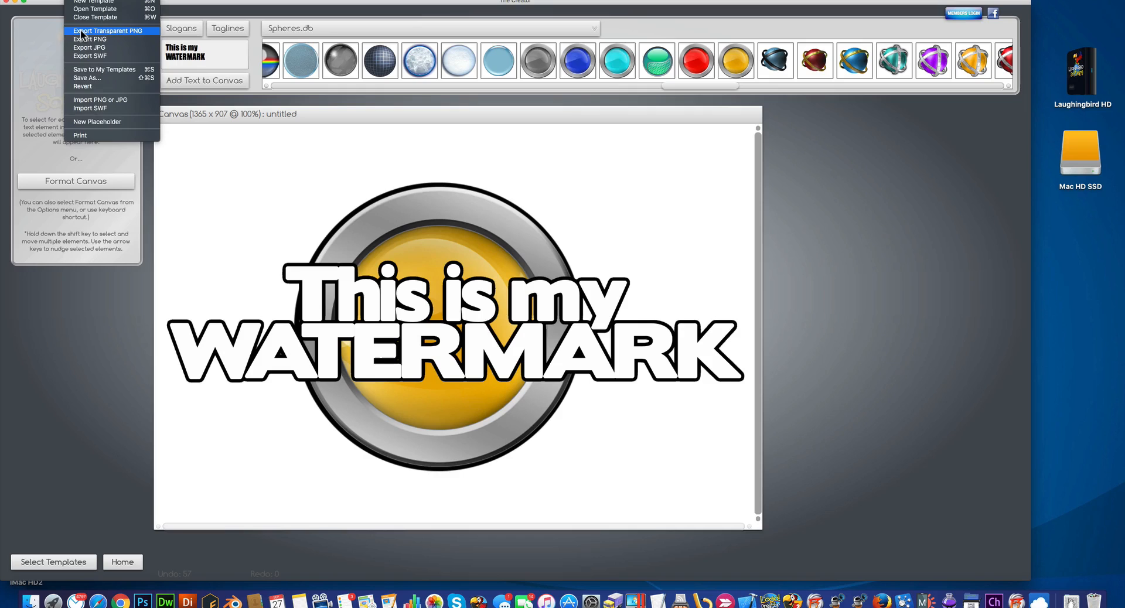
# Step: Export the design as transparent PNG Watermark.png to the Desktop
pyautogui.click(108, 31)
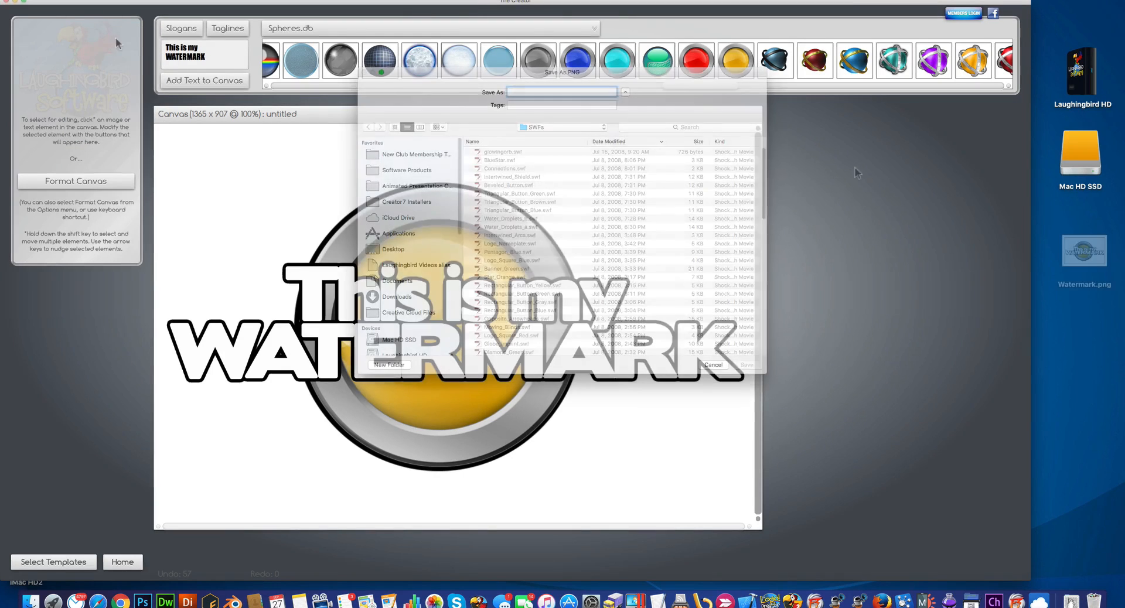
pyautogui.click(713, 364)
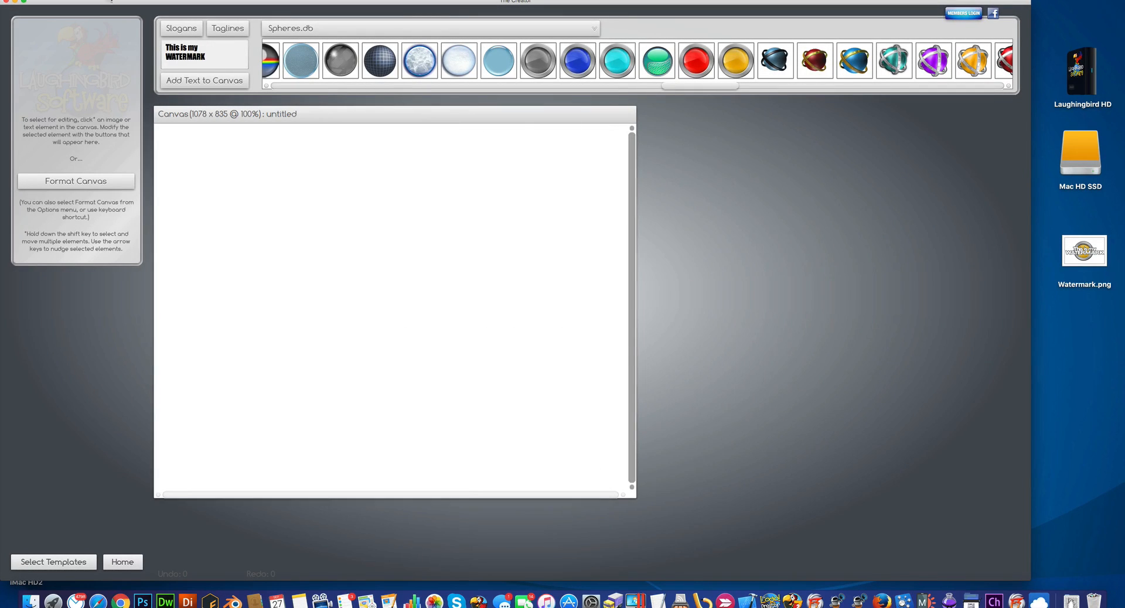
# Step: Import Watermark.png onto the canvas and tilt it upward with Image Angle
pyautogui.click(65, 5)
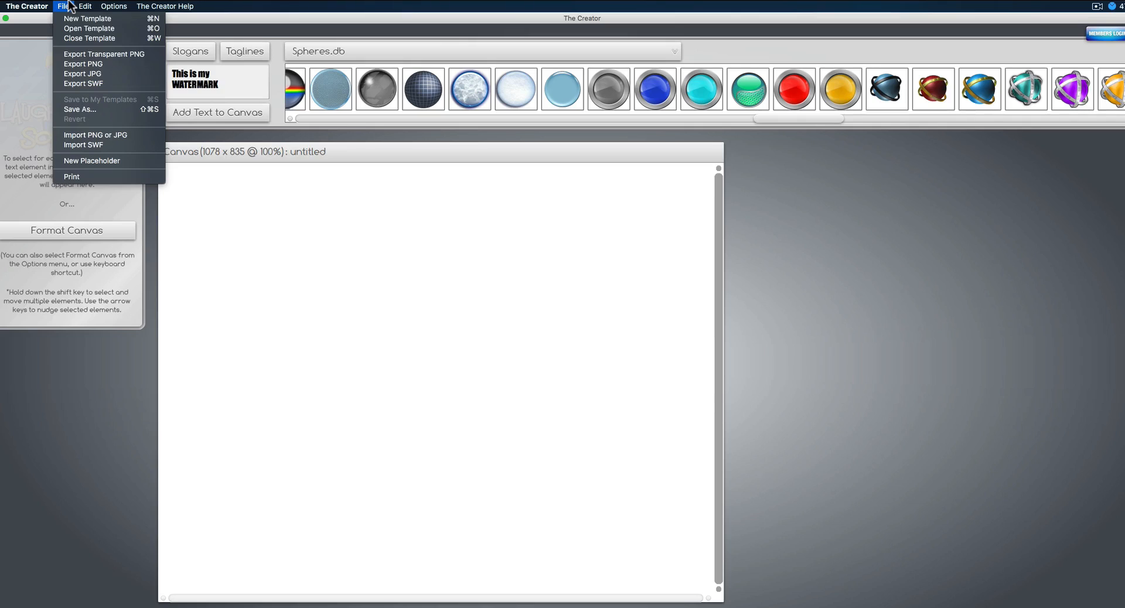
pyautogui.moveTo(70, 112)
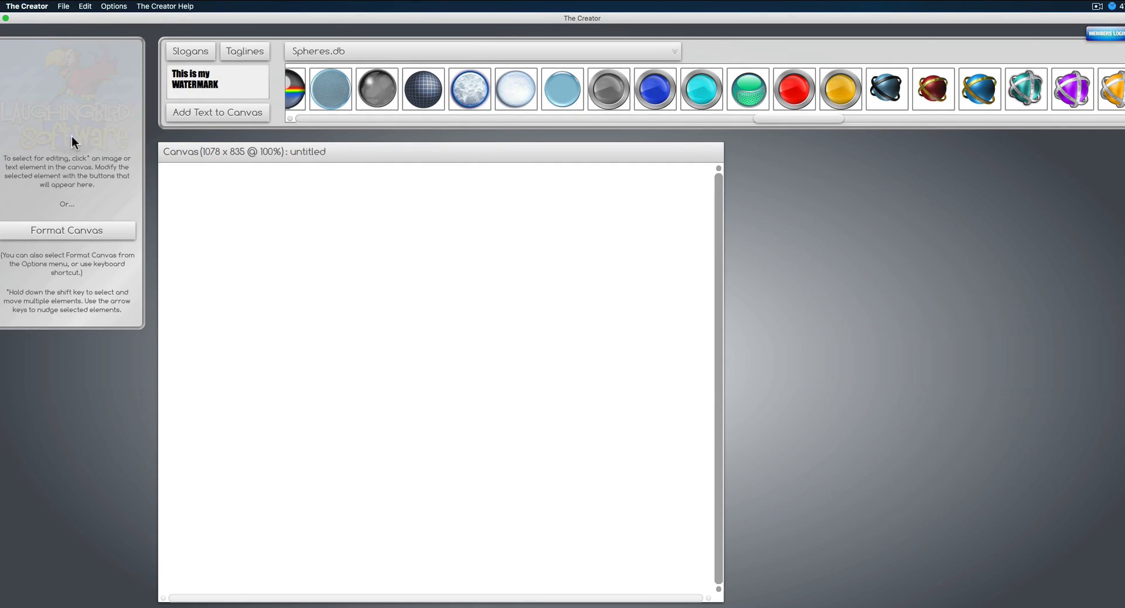
pyautogui.click(840, 89)
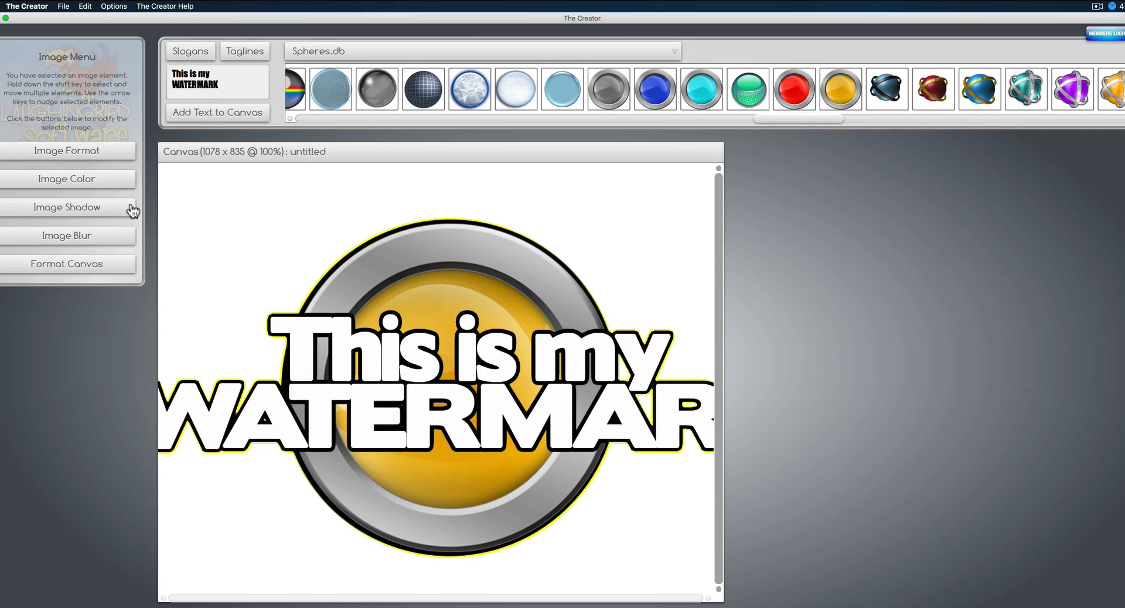
pyautogui.click(67, 151)
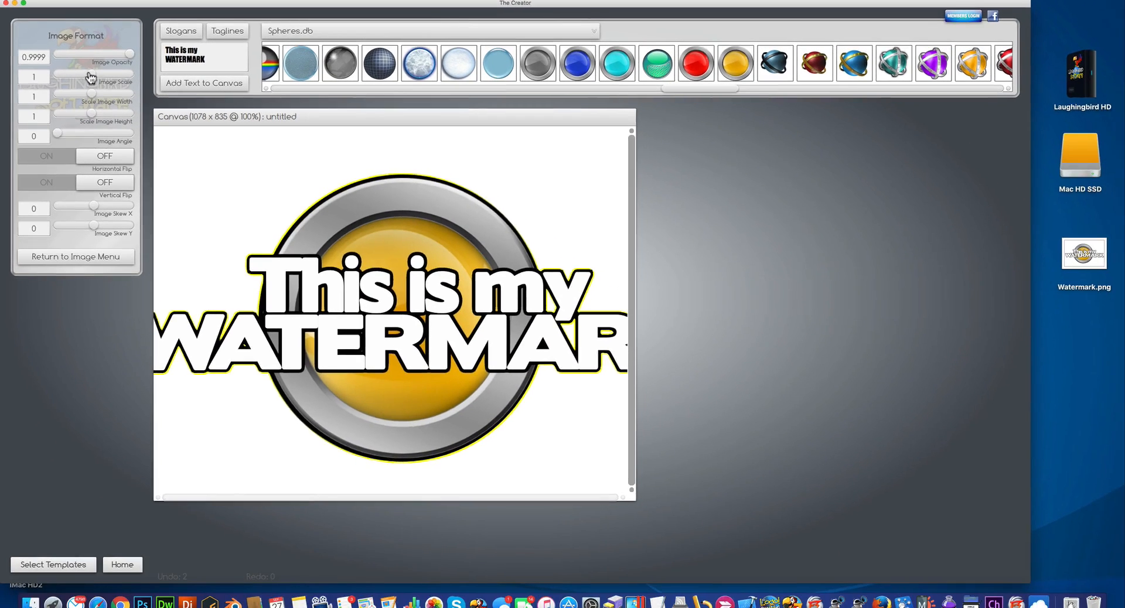
pyautogui.moveTo(93, 83); pyautogui.dragTo(77, 82)
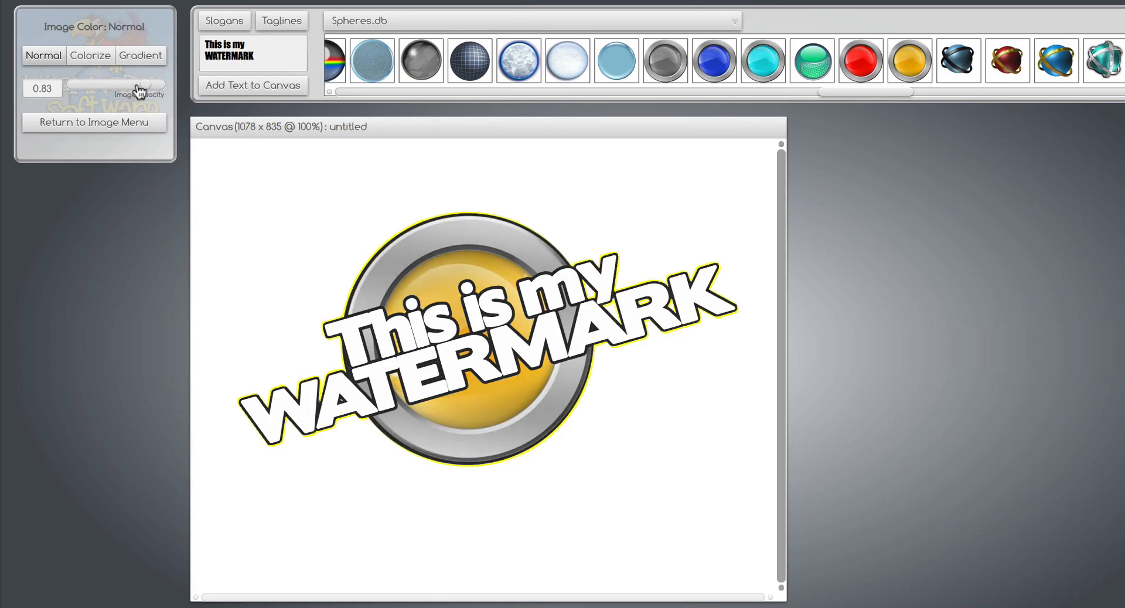
# Step: Fade the watermark to 0.26 opacity, shrink the canvas around it, export transparent.png
pyautogui.moveTo(133, 83); pyautogui.dragTo(99, 84)
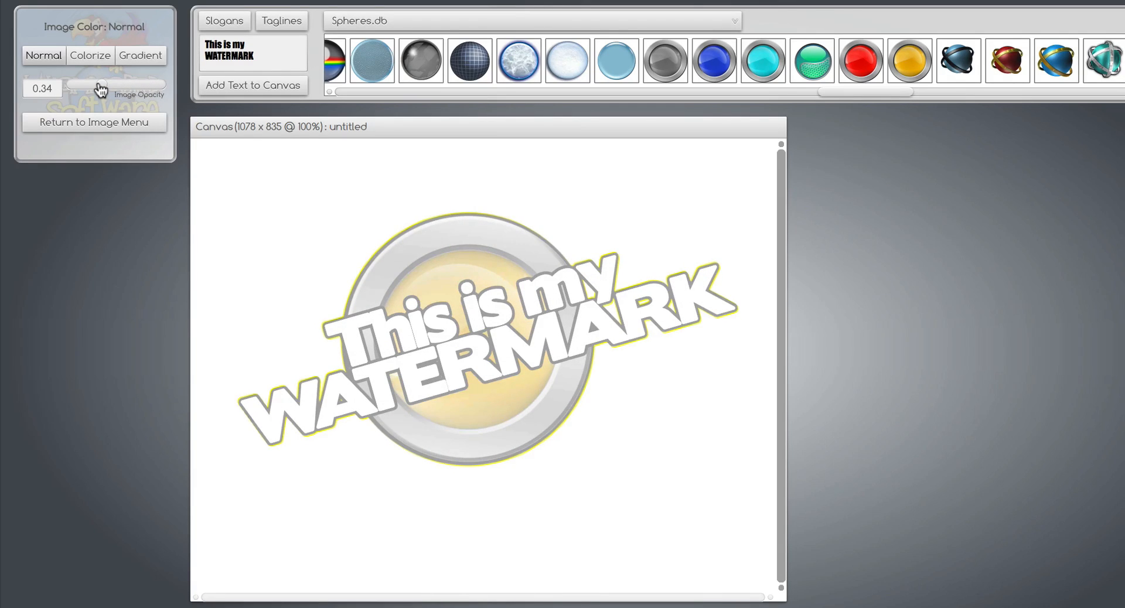
pyautogui.moveTo(102, 84); pyautogui.dragTo(96, 83)
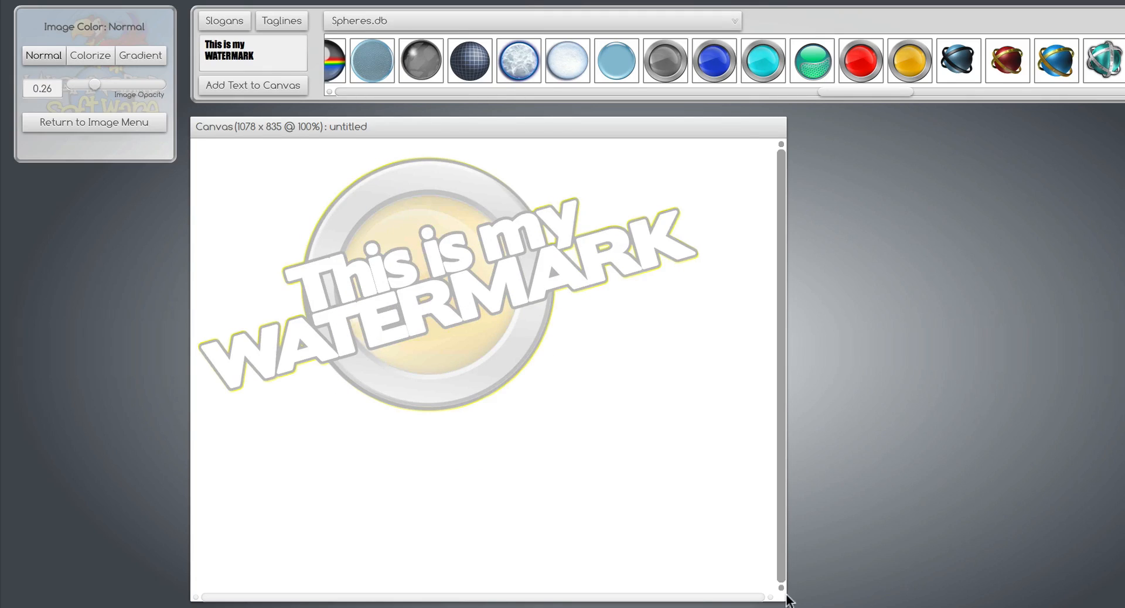
pyautogui.moveTo(780, 594); pyautogui.dragTo(716, 453)
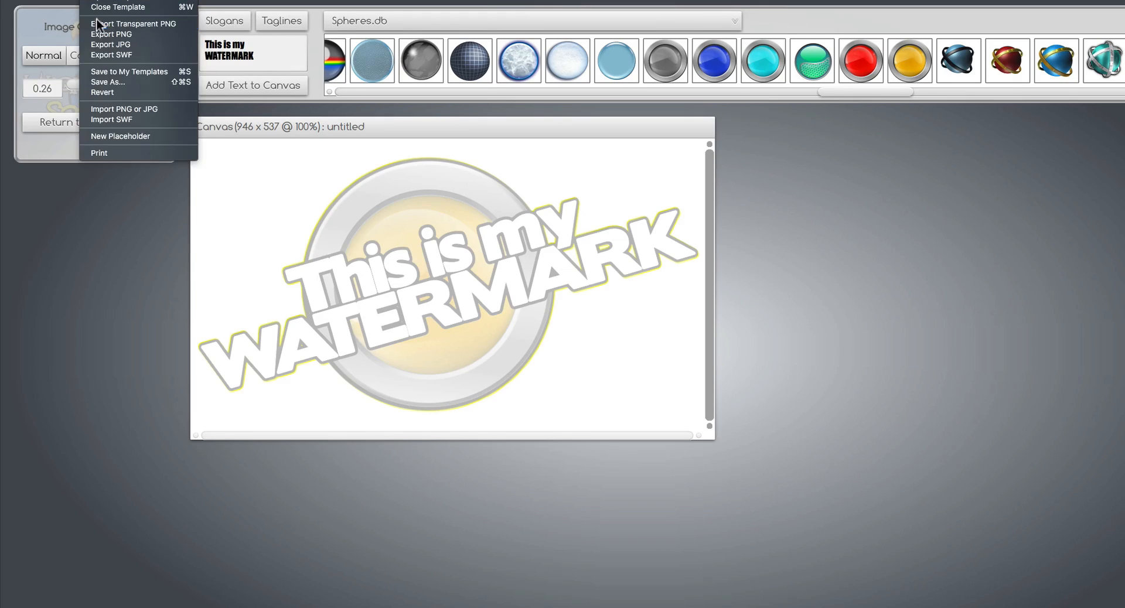
pyautogui.moveTo(102, 30)
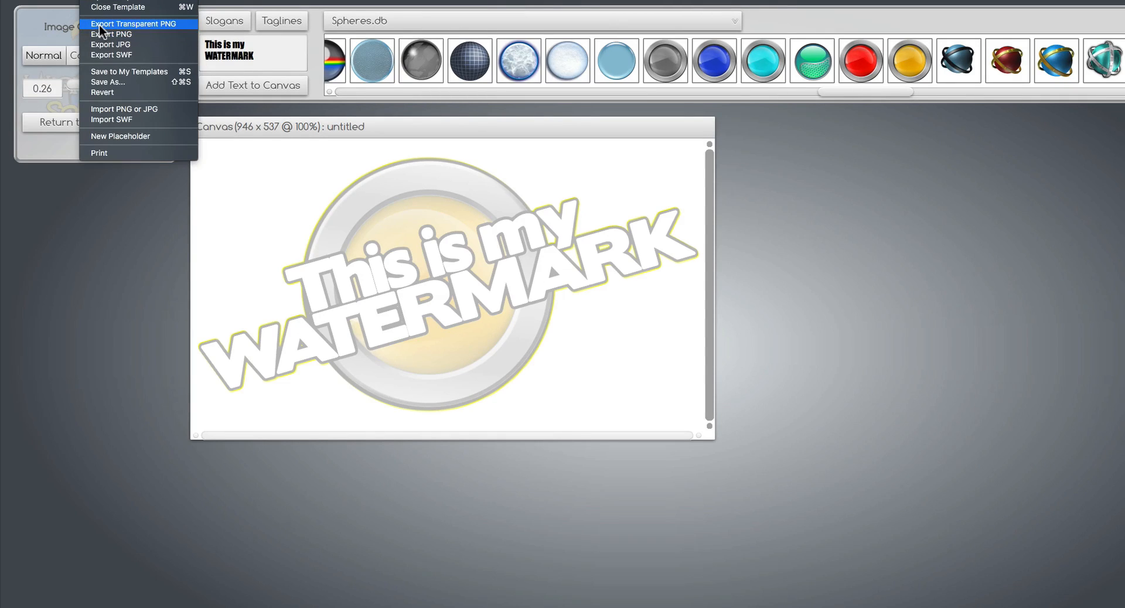
pyautogui.click(138, 24)
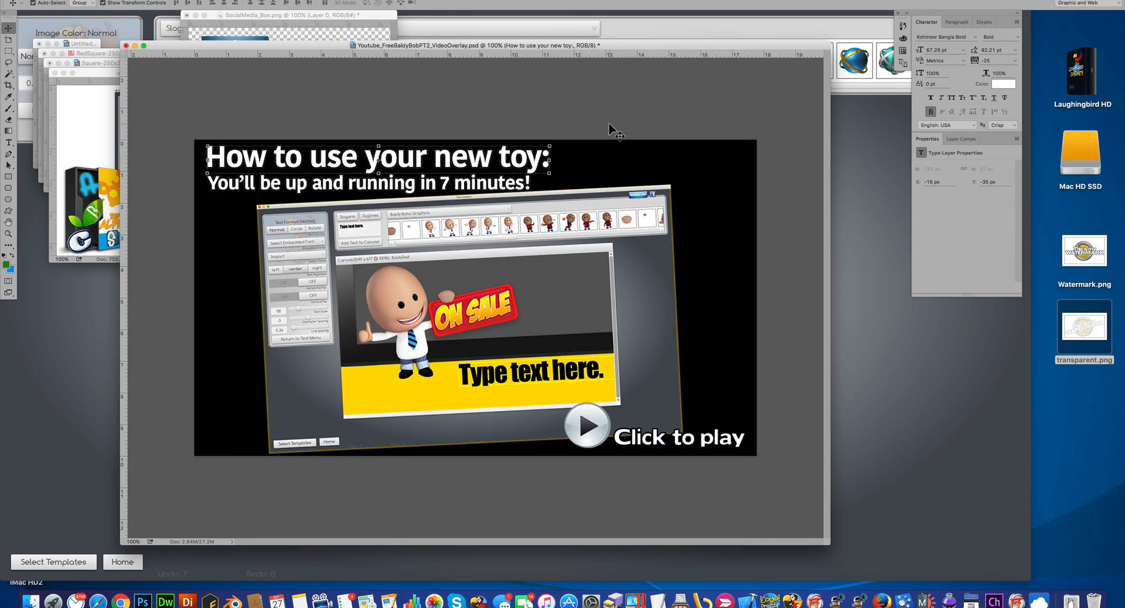
pyautogui.moveTo(529, 285)
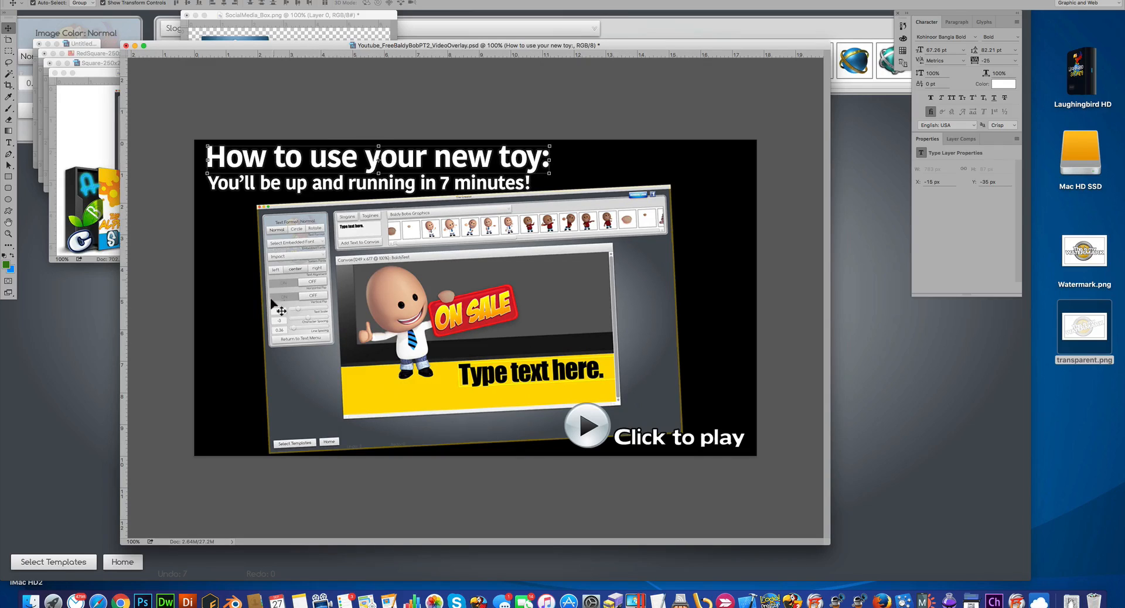
pyautogui.moveTo(1095, 327)
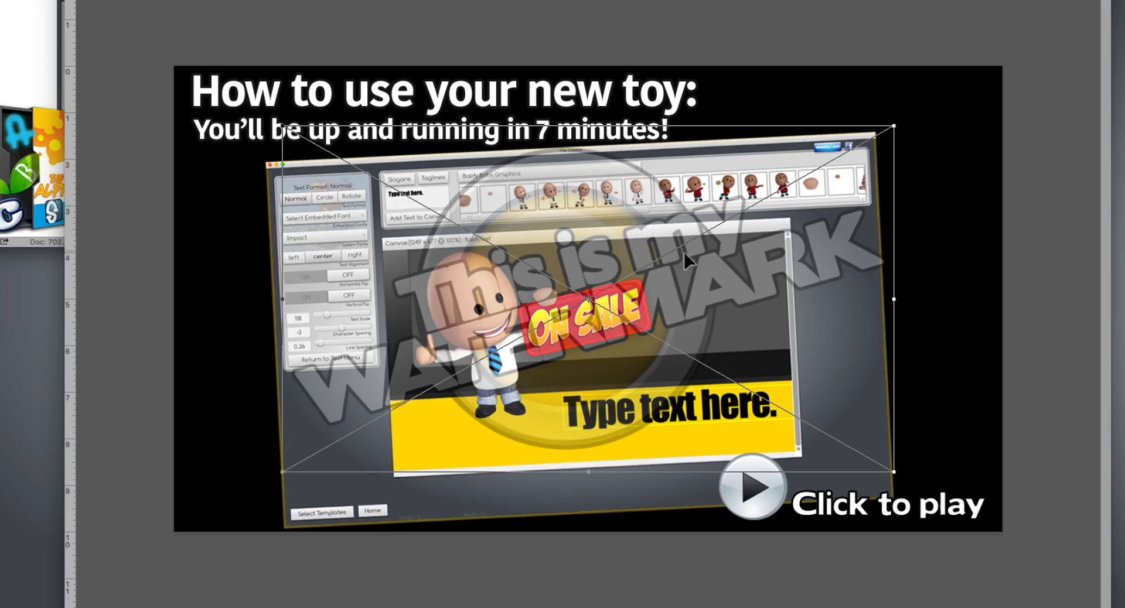
pyautogui.moveTo(890, 488)
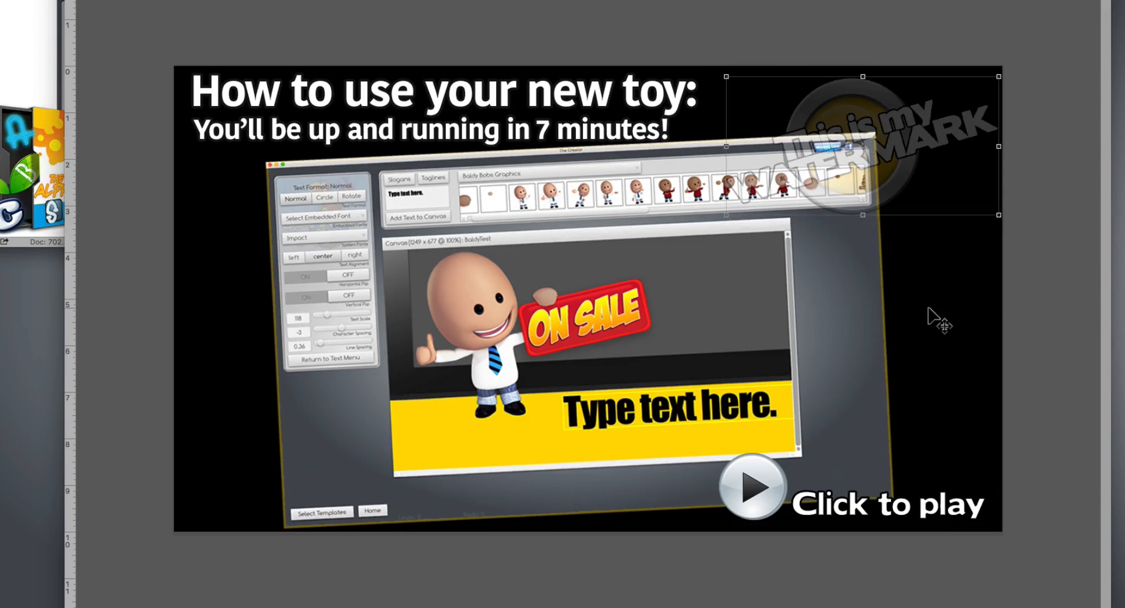
pyautogui.moveTo(657, 307)
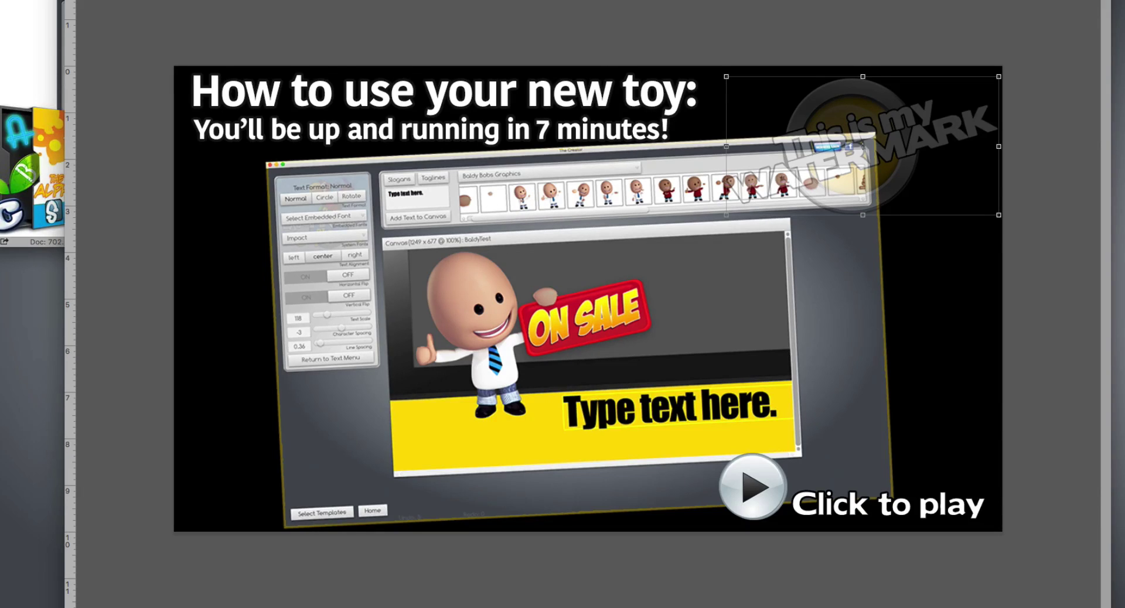
# Step: Switch back from Photoshop to The Creator
pyautogui.click(749, 491)
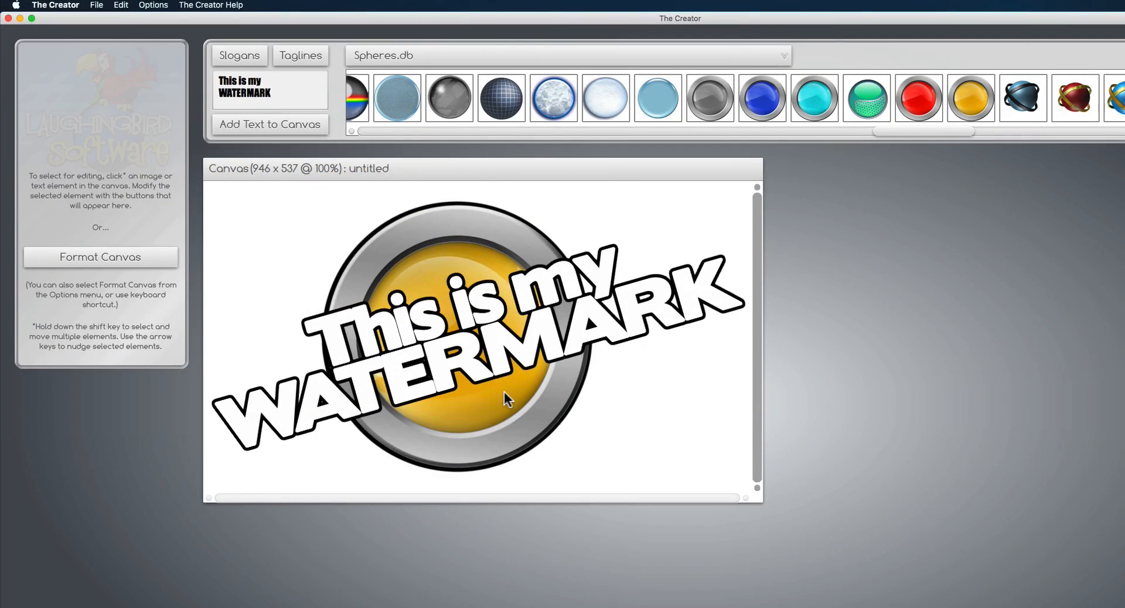